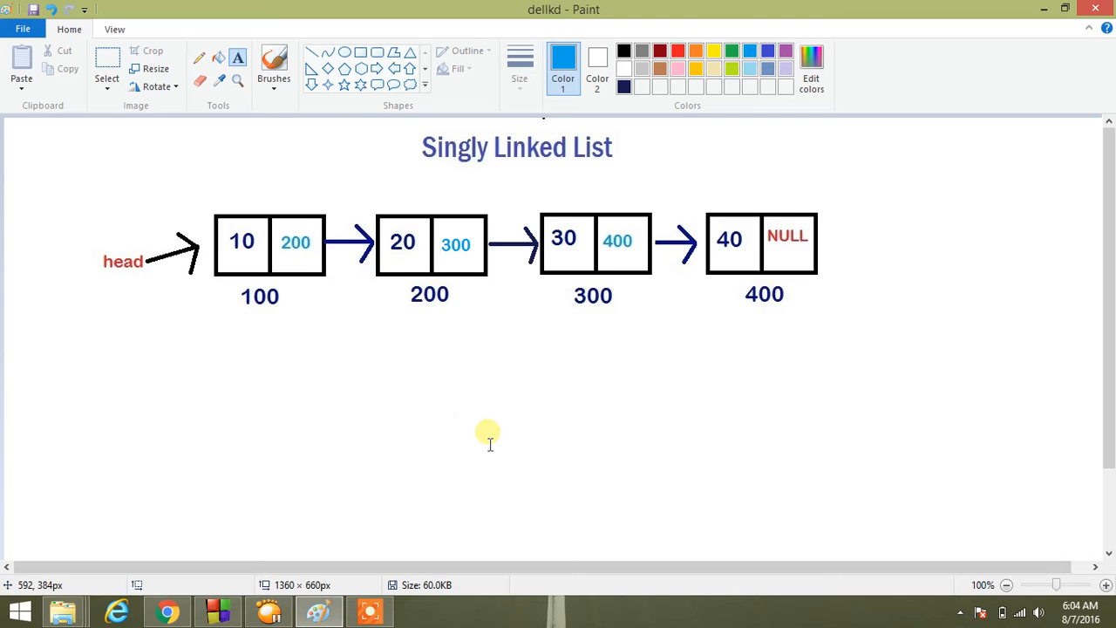
{"action": "mouse_move", "coordinate": [397, 375]}
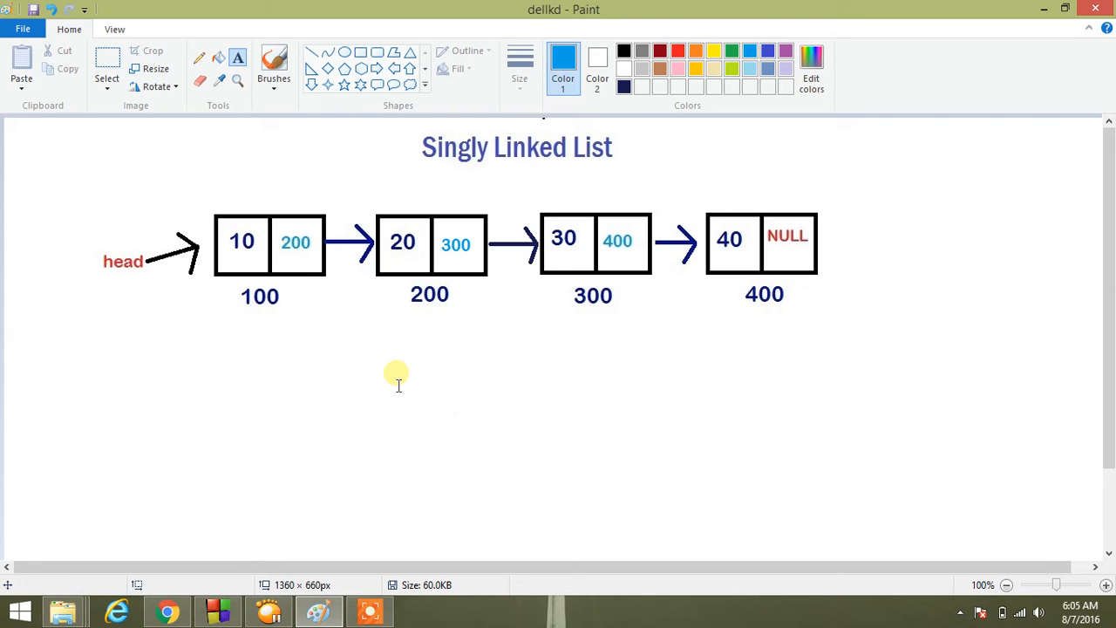
{"action": "mouse_move", "coordinate": [325, 321]}
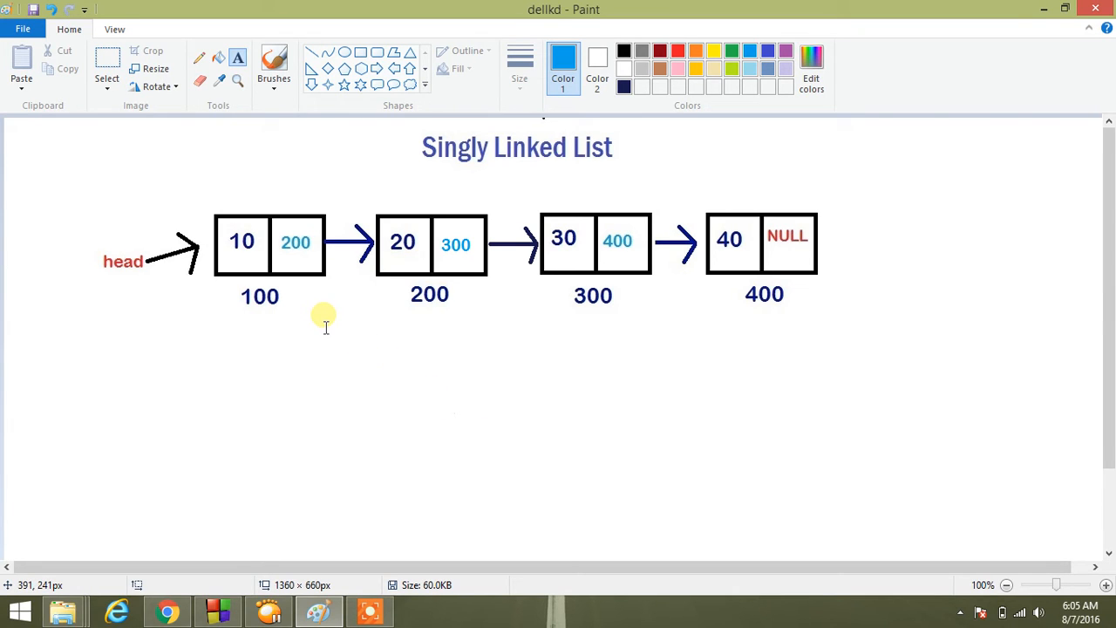
{"action": "mouse_move", "coordinate": [248, 238]}
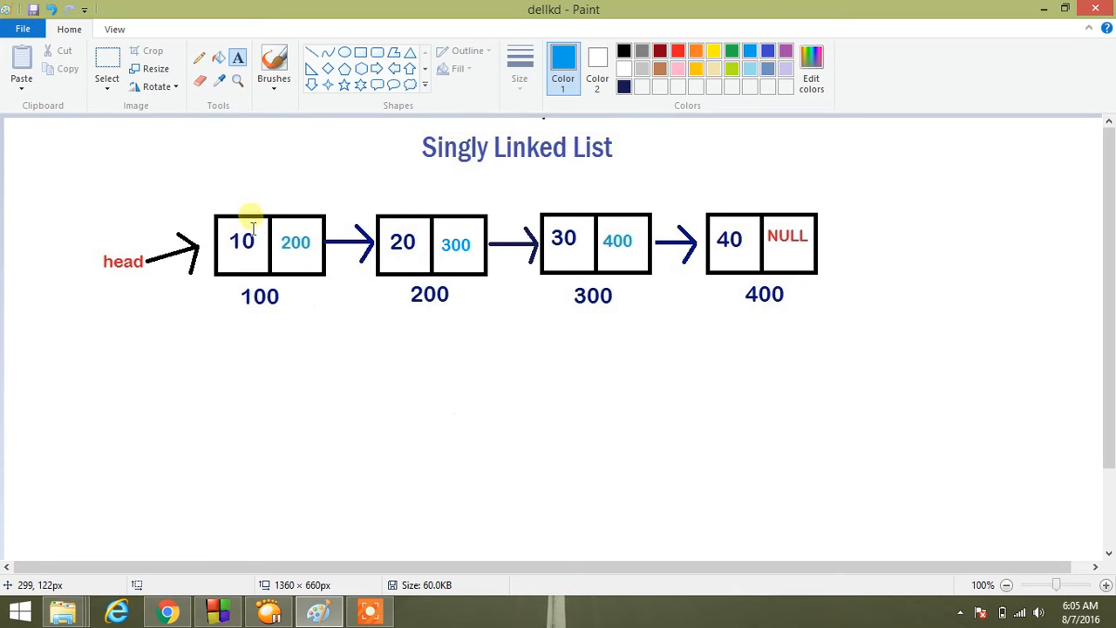
{"action": "mouse_move", "coordinate": [238, 204]}
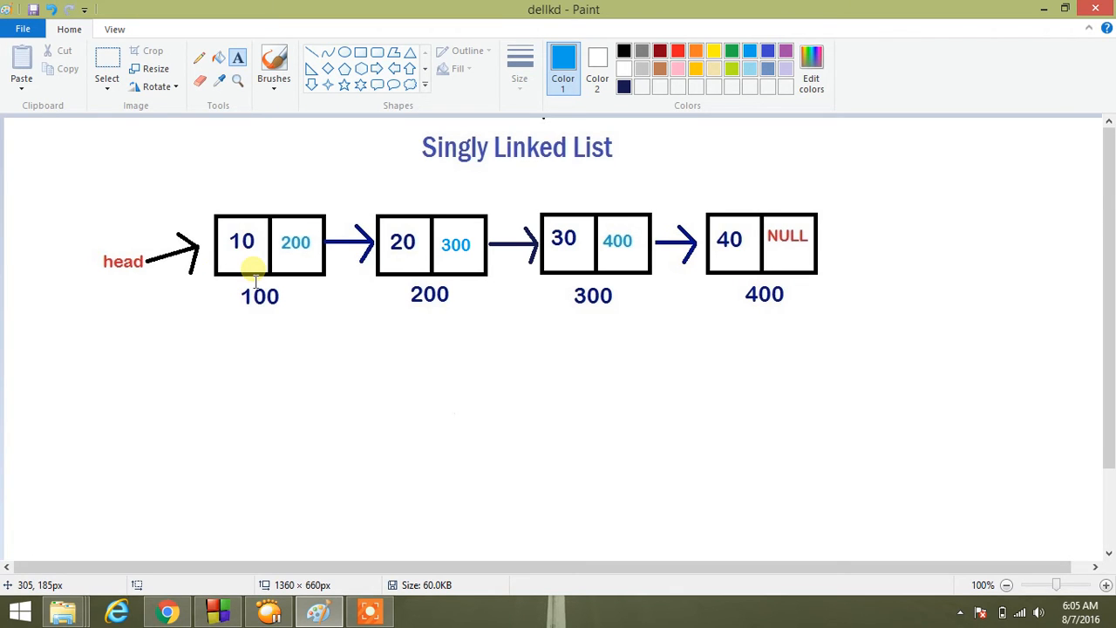
{"action": "mouse_move", "coordinate": [230, 230]}
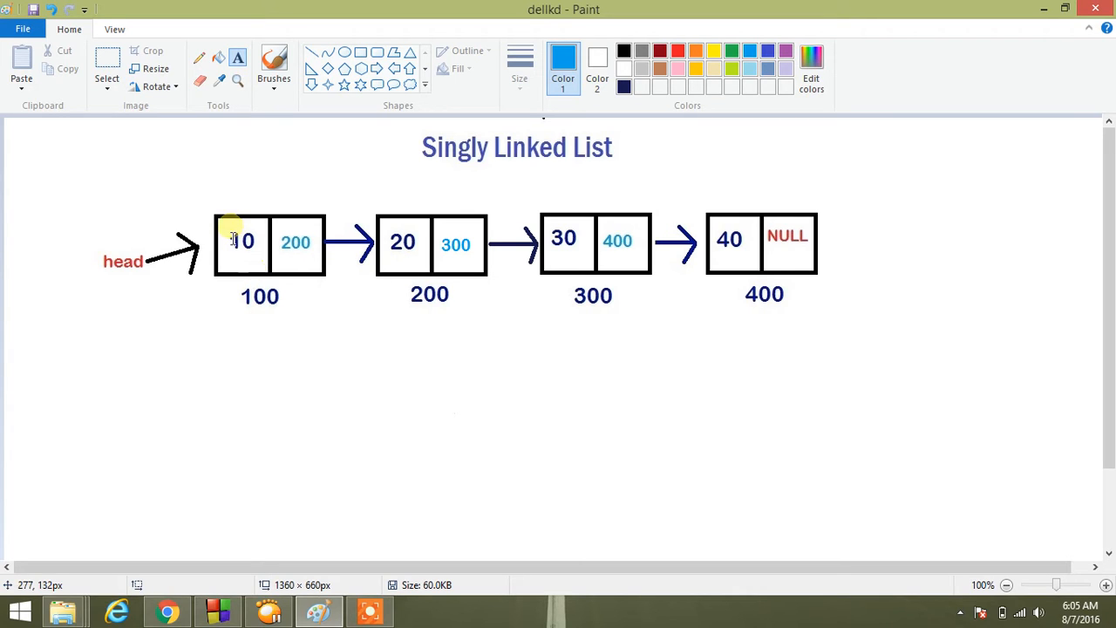
{"action": "mouse_move", "coordinate": [199, 255]}
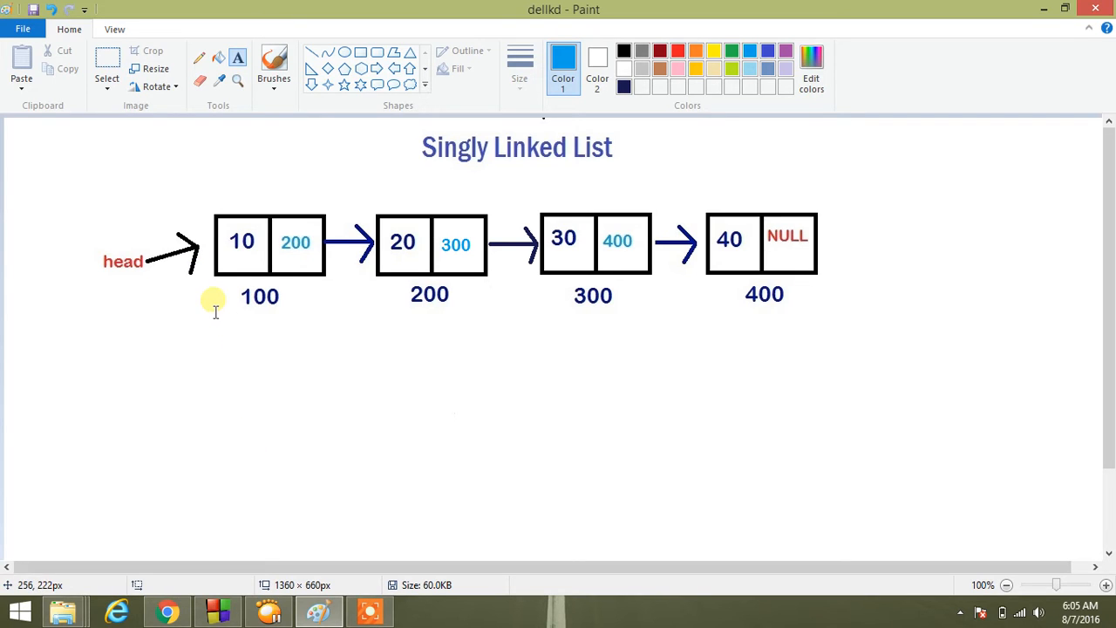
{"action": "mouse_move", "coordinate": [251, 281]}
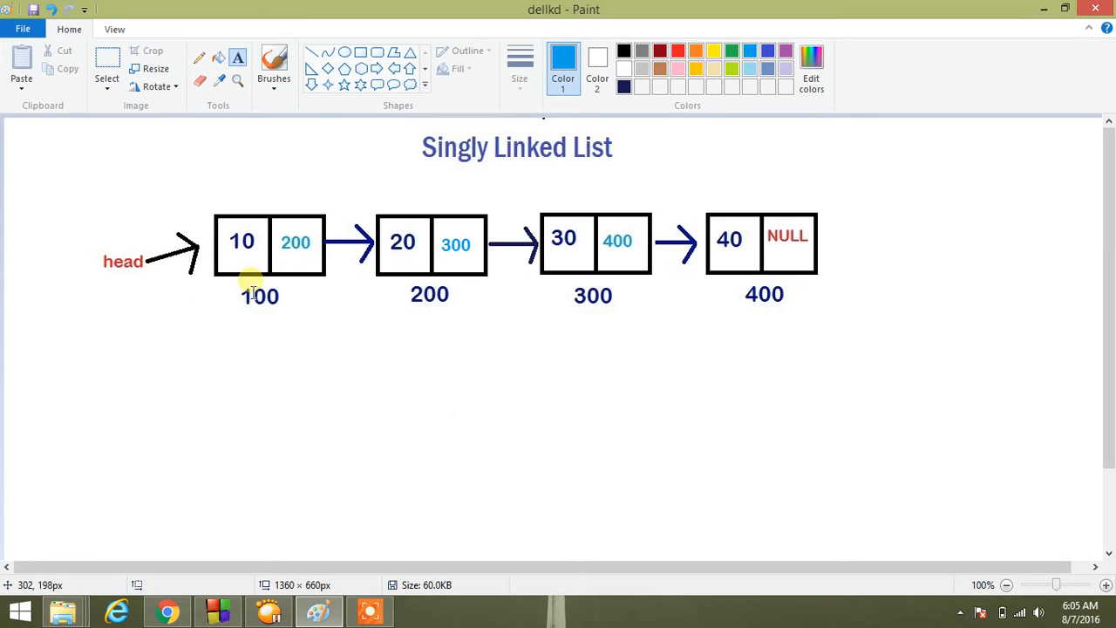
{"action": "mouse_move", "coordinate": [230, 297]}
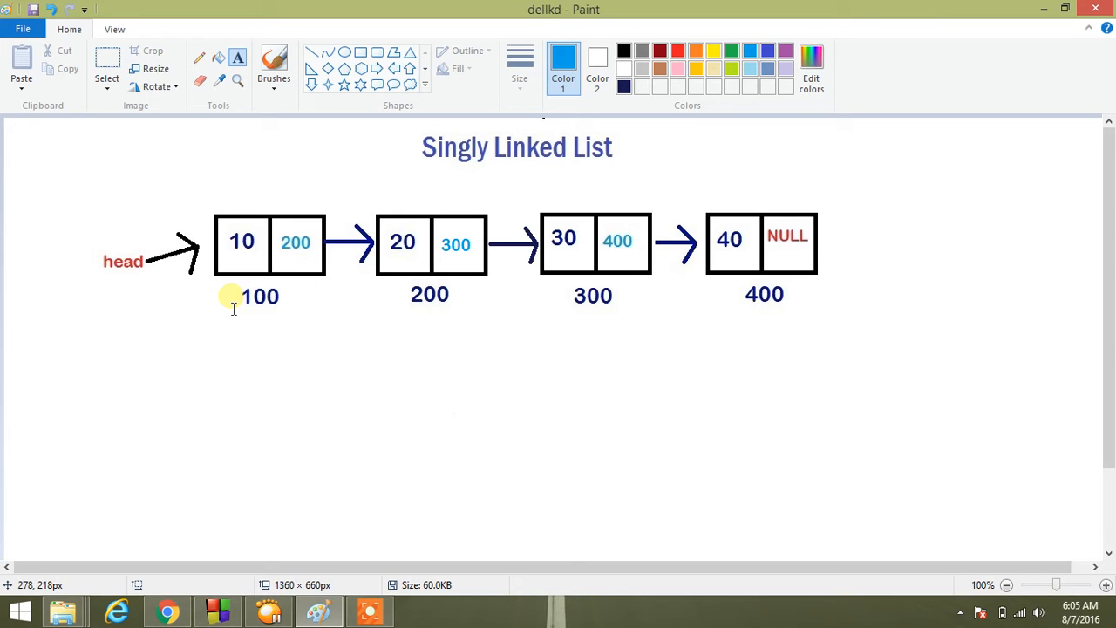
{"action": "mouse_move", "coordinate": [269, 311]}
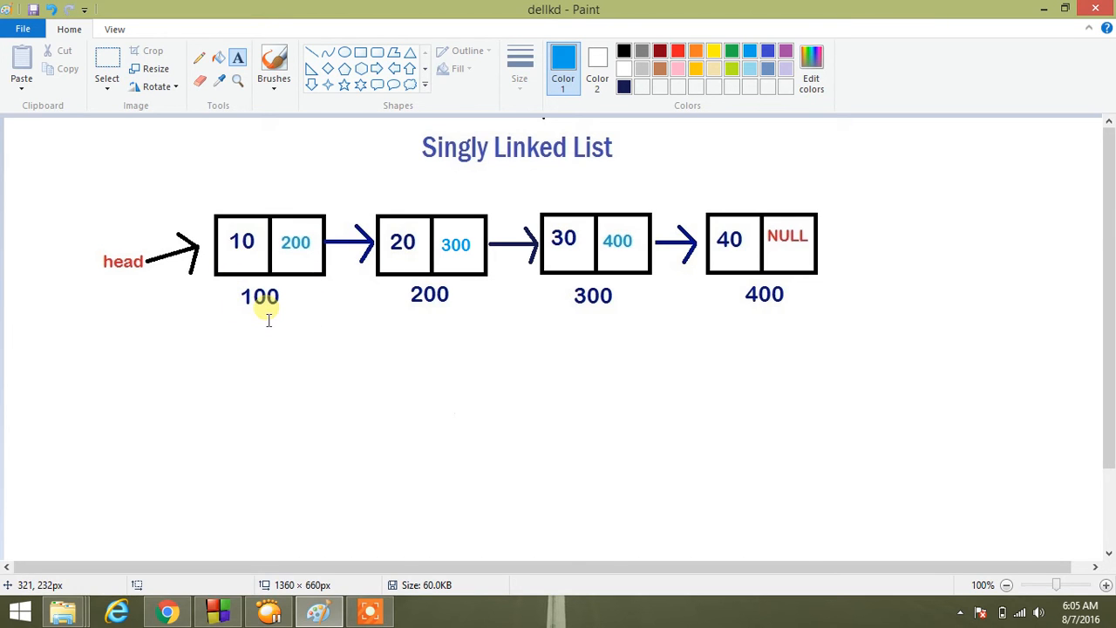
{"action": "mouse_move", "coordinate": [401, 293]}
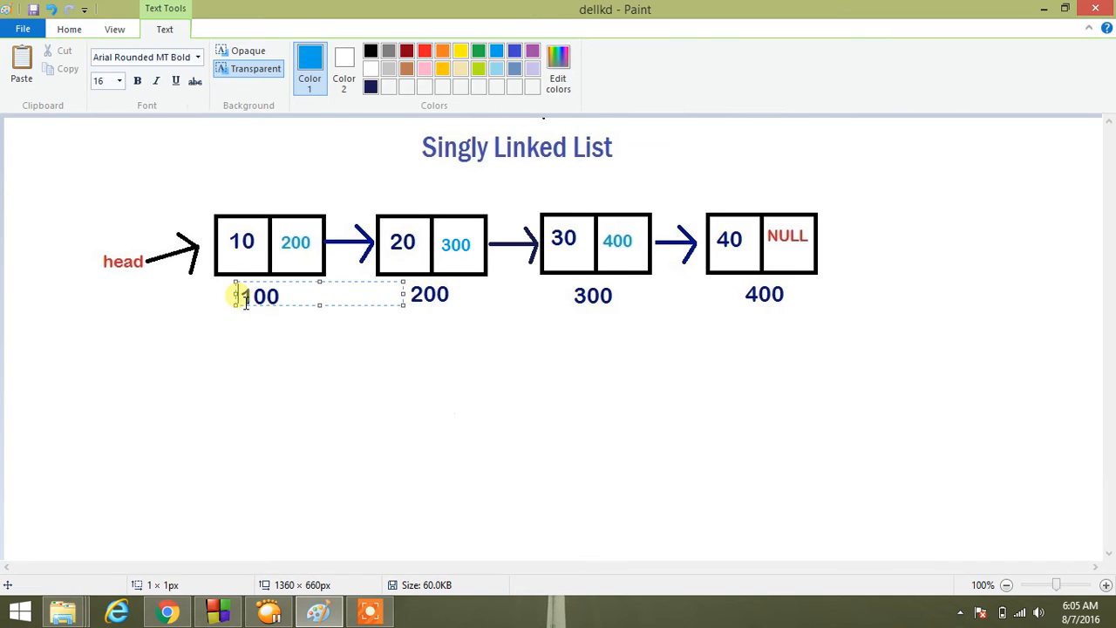
Step: Discard the empty text box under node 100 and bring up the lkd_del.c deletion code
{"action": "left_click", "coordinate": [171, 276]}
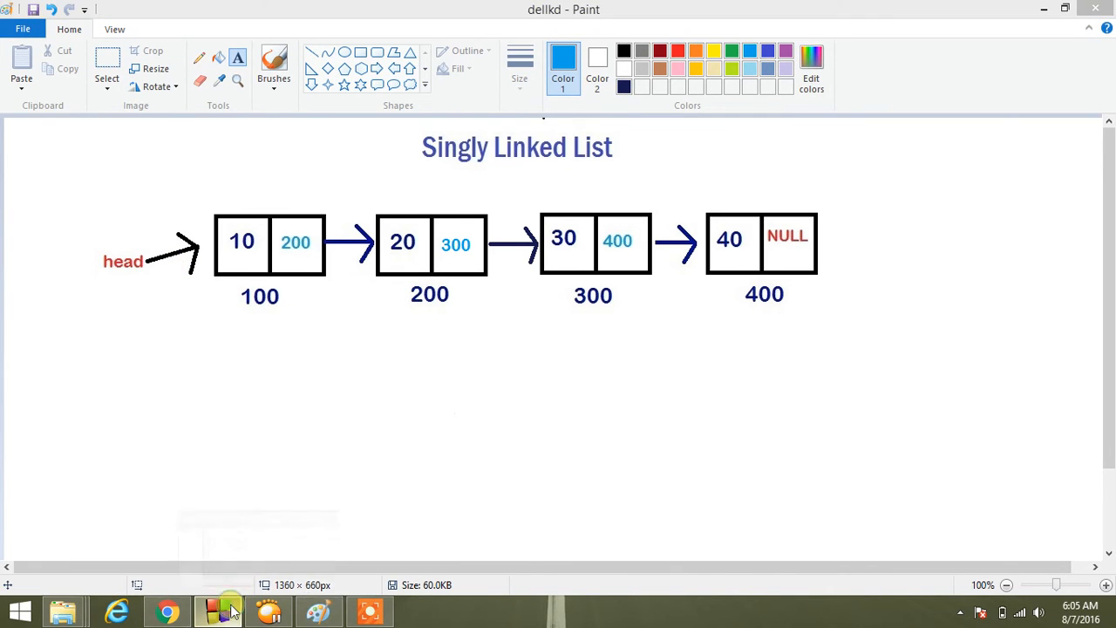
{"action": "left_click", "coordinate": [217, 610]}
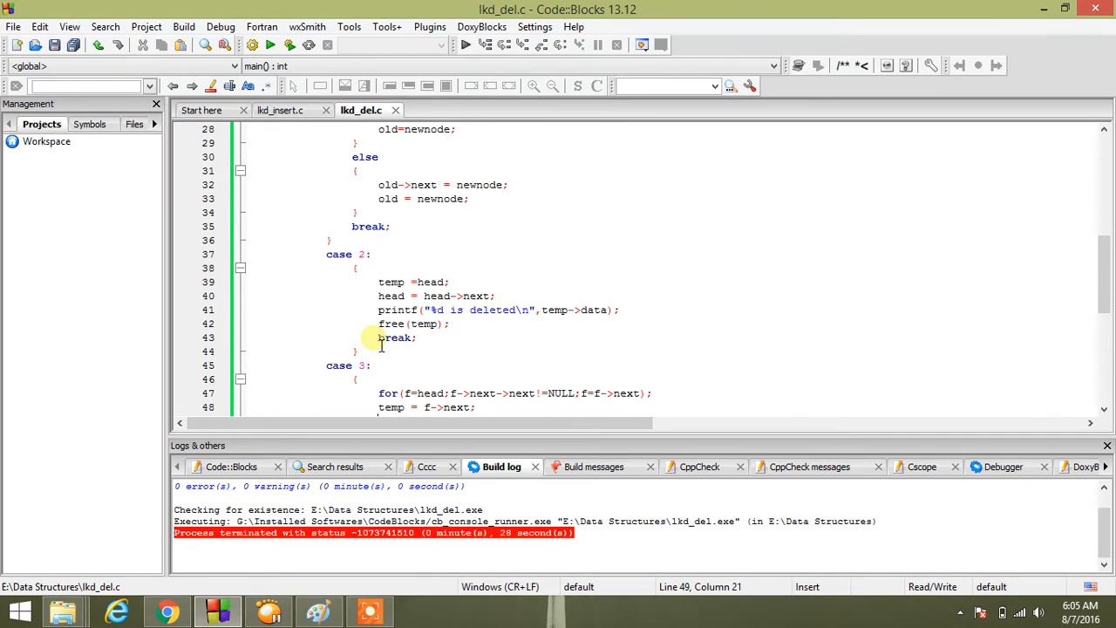
{"action": "mouse_move", "coordinate": [335, 334]}
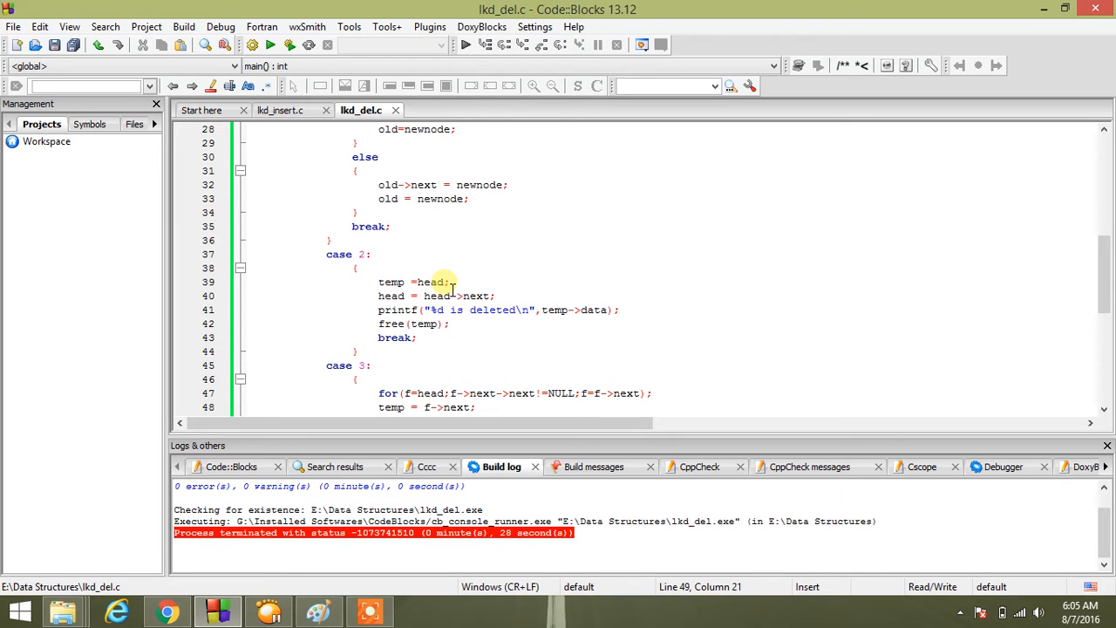
{"action": "mouse_move", "coordinate": [438, 297]}
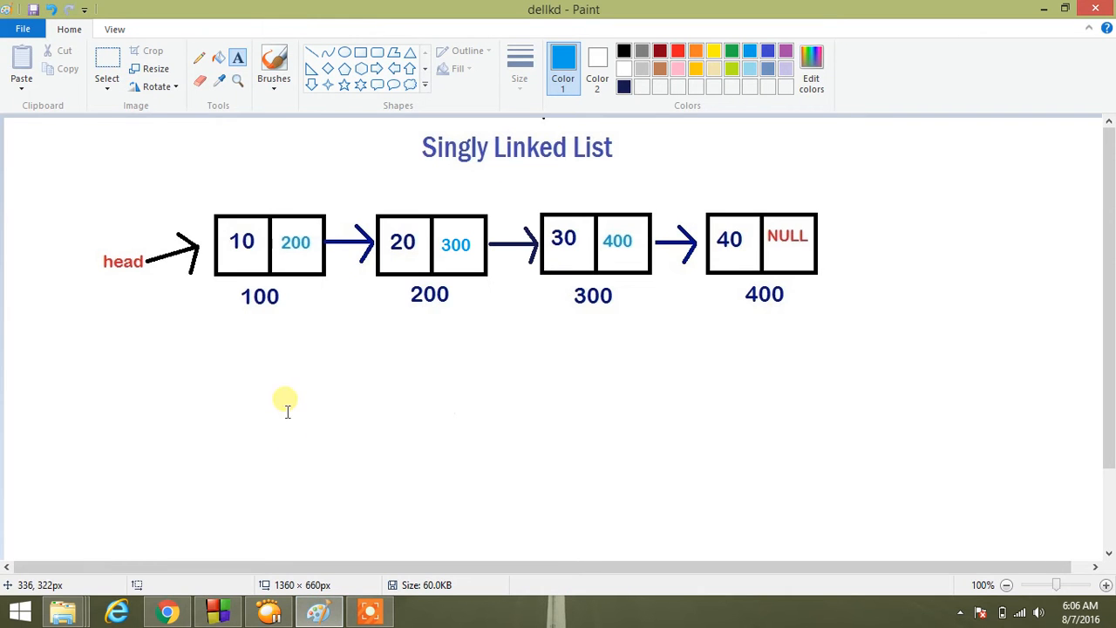
{"action": "mouse_move", "coordinate": [247, 310]}
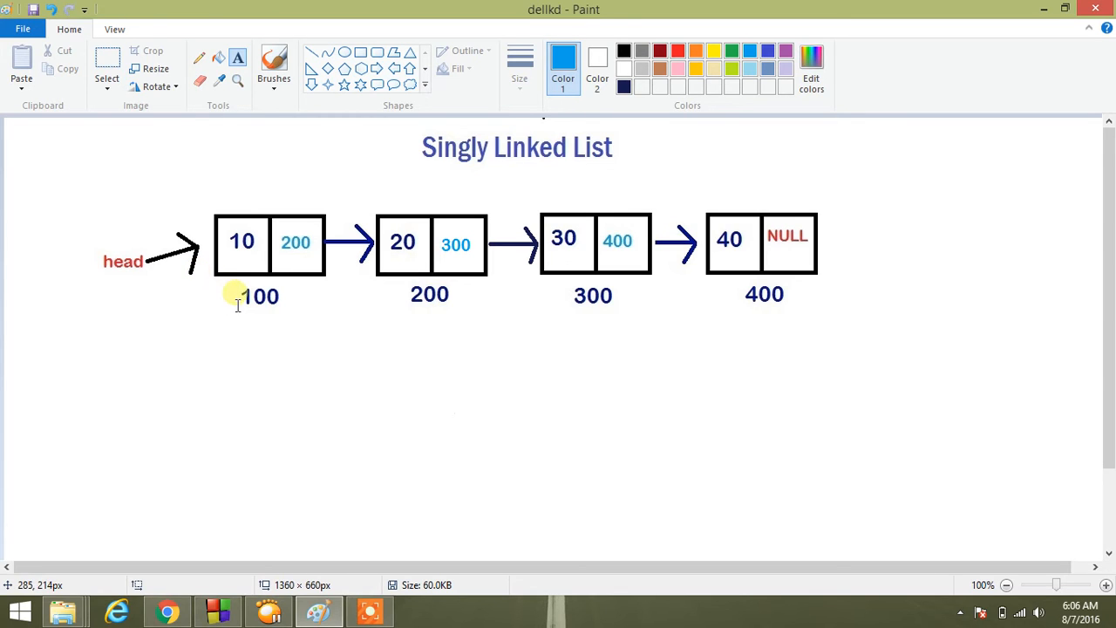
{"action": "mouse_move", "coordinate": [370, 283]}
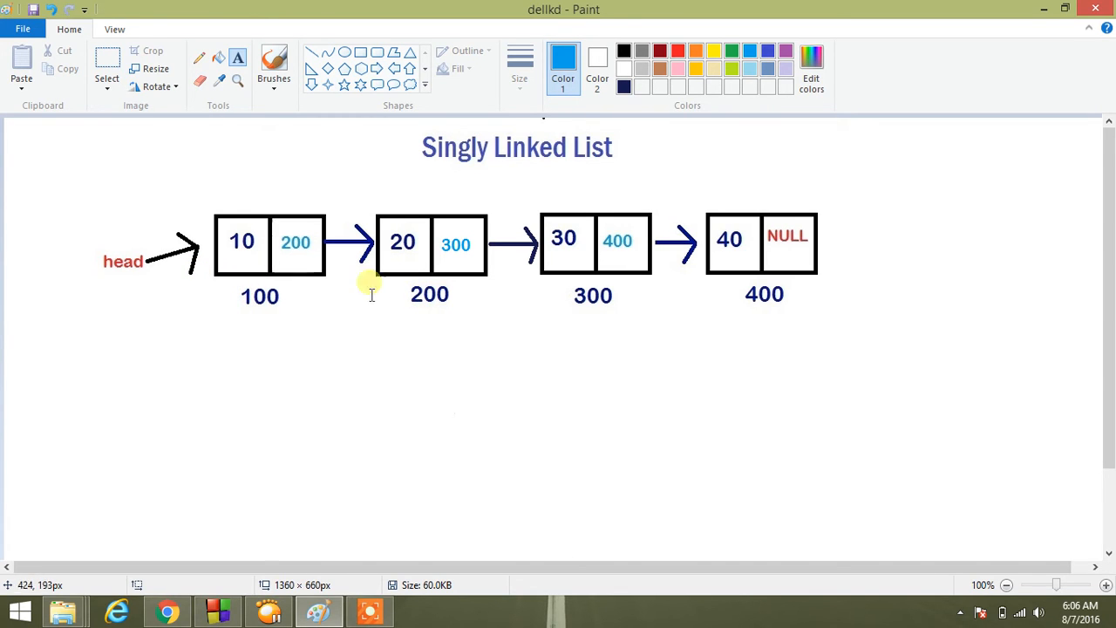
{"action": "mouse_move", "coordinate": [205, 61]}
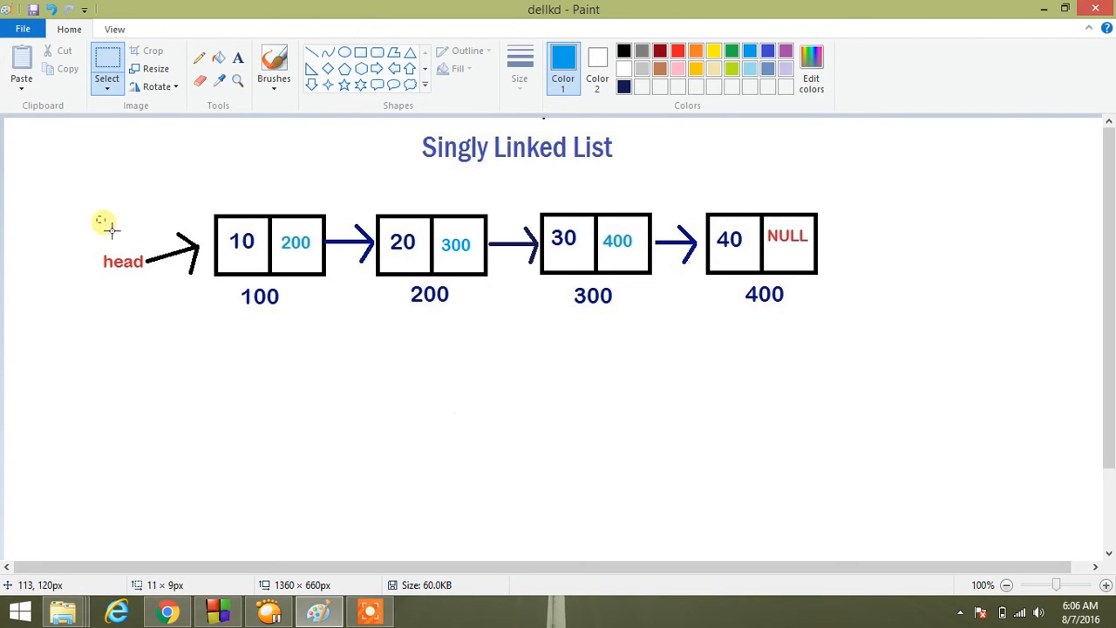
Step: Move the head label and its arrow beneath the list so head points at node 200
{"action": "left_click_drag", "start_coordinate": [98, 217], "coordinate": [206, 287]}
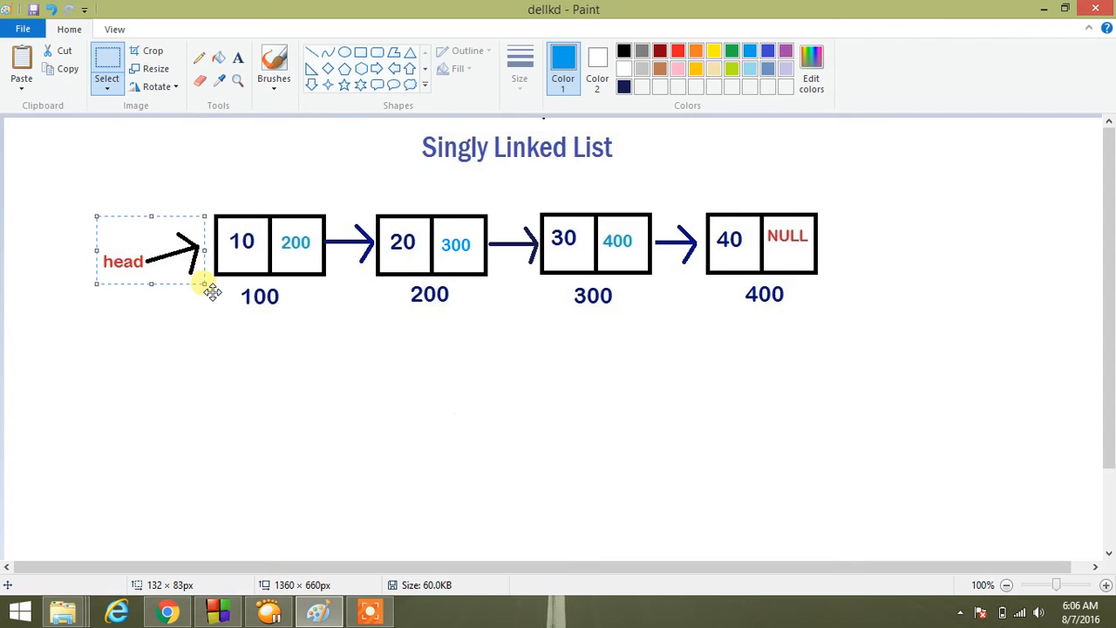
{"action": "left_click_drag", "start_coordinate": [148, 248], "coordinate": [56, 153]}
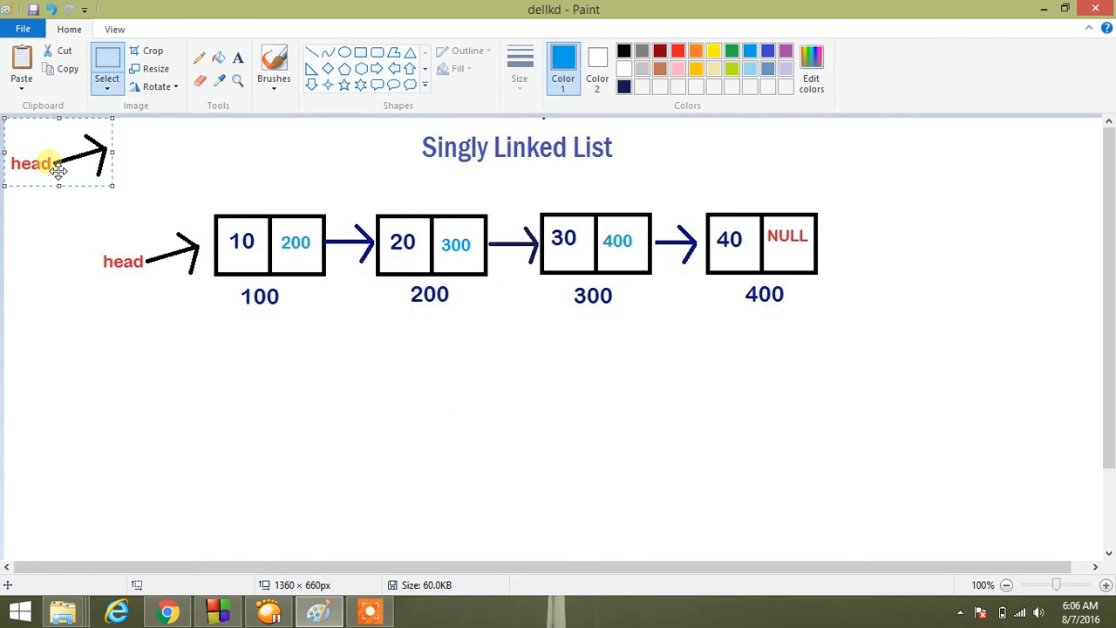
{"action": "left_click_drag", "start_coordinate": [56, 166], "coordinate": [349, 369]}
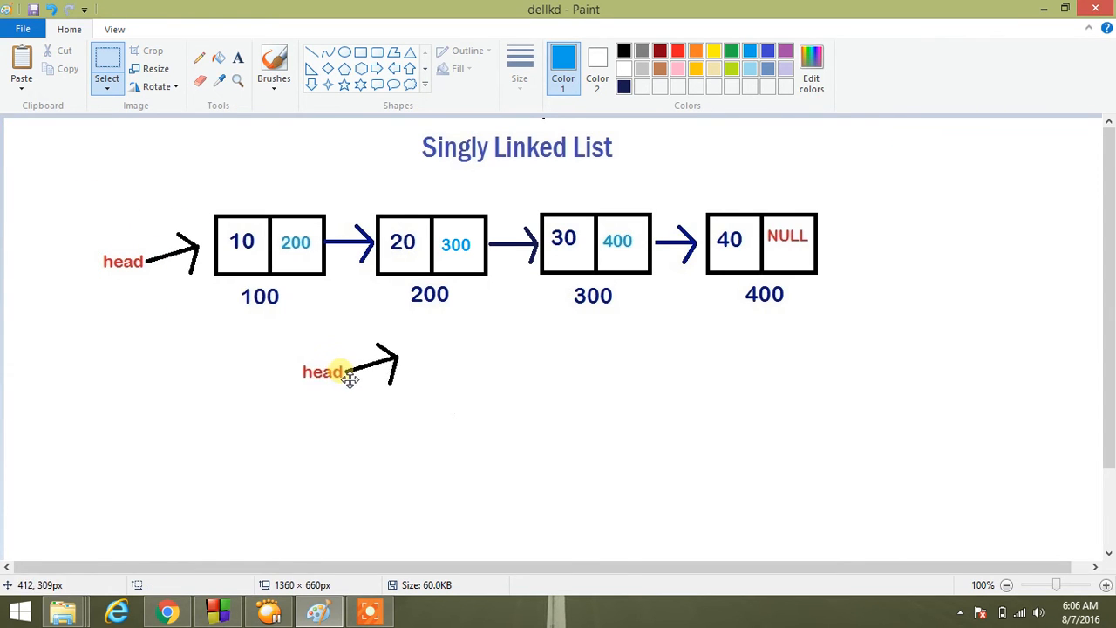
{"action": "left_click_drag", "start_coordinate": [349, 370], "coordinate": [347, 349]}
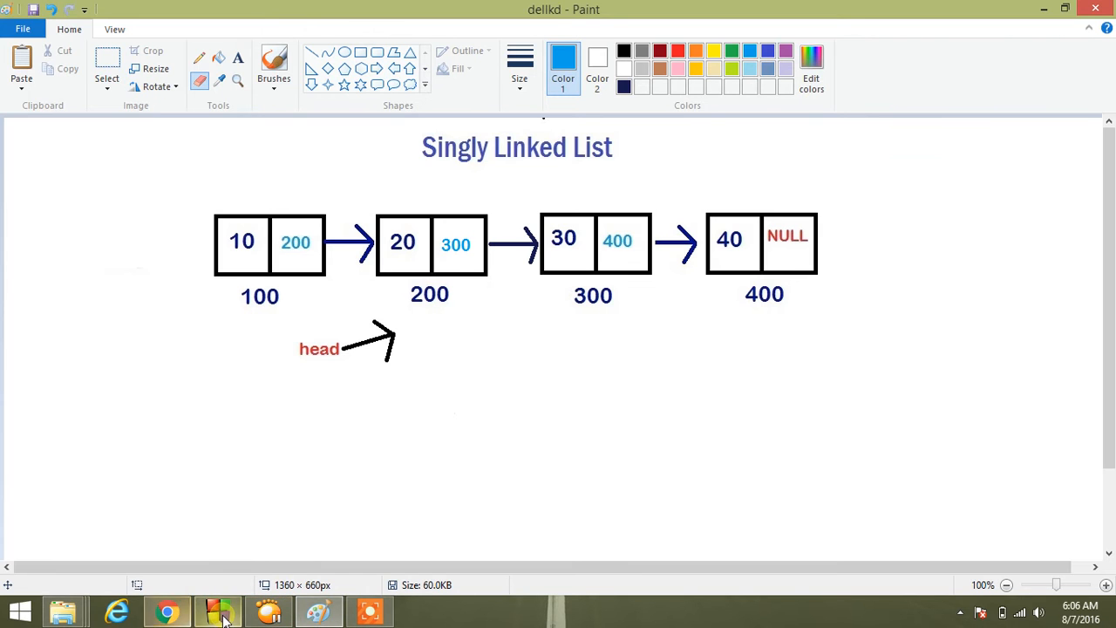
Step: Highlight head in the case 2 code, then return to the linked list diagram
{"action": "left_click", "coordinate": [216, 611]}
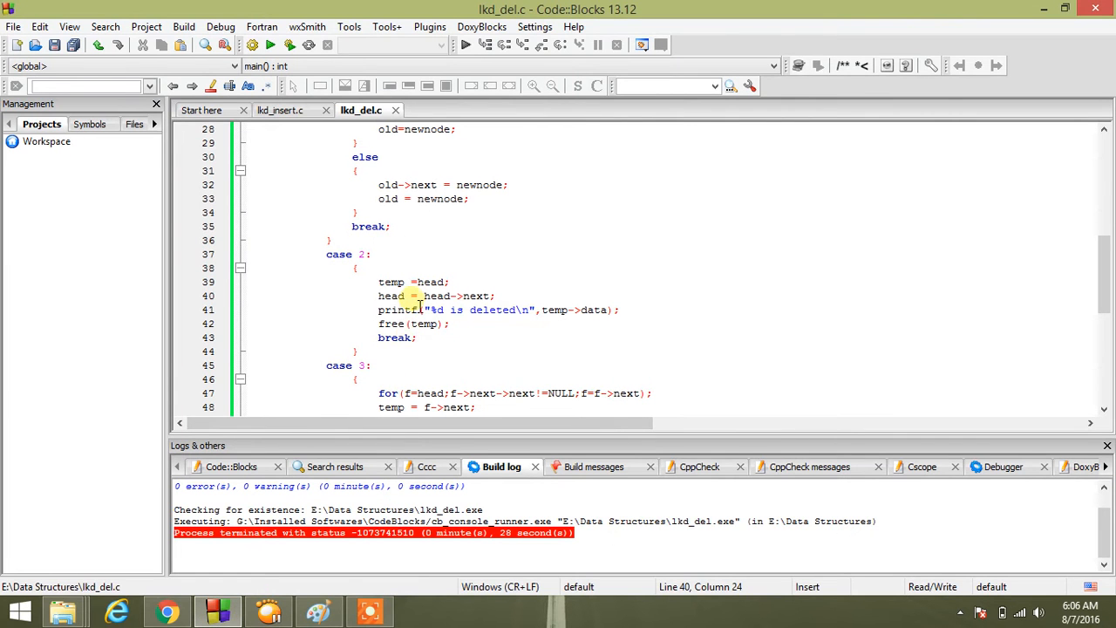
{"action": "double_click", "coordinate": [431, 282]}
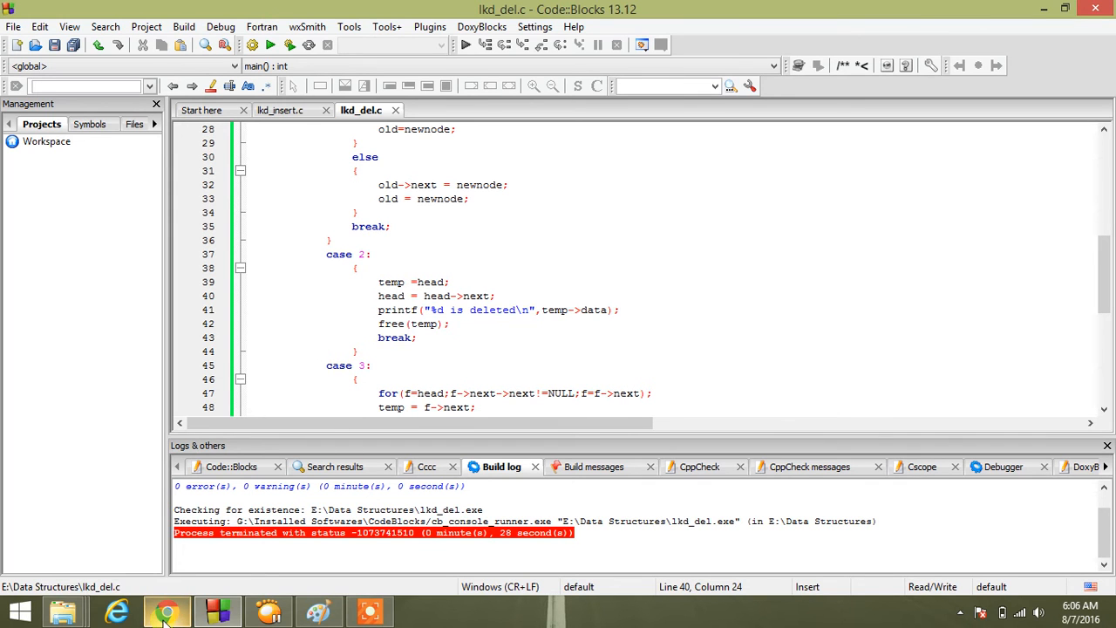
{"action": "left_click", "coordinate": [155, 600]}
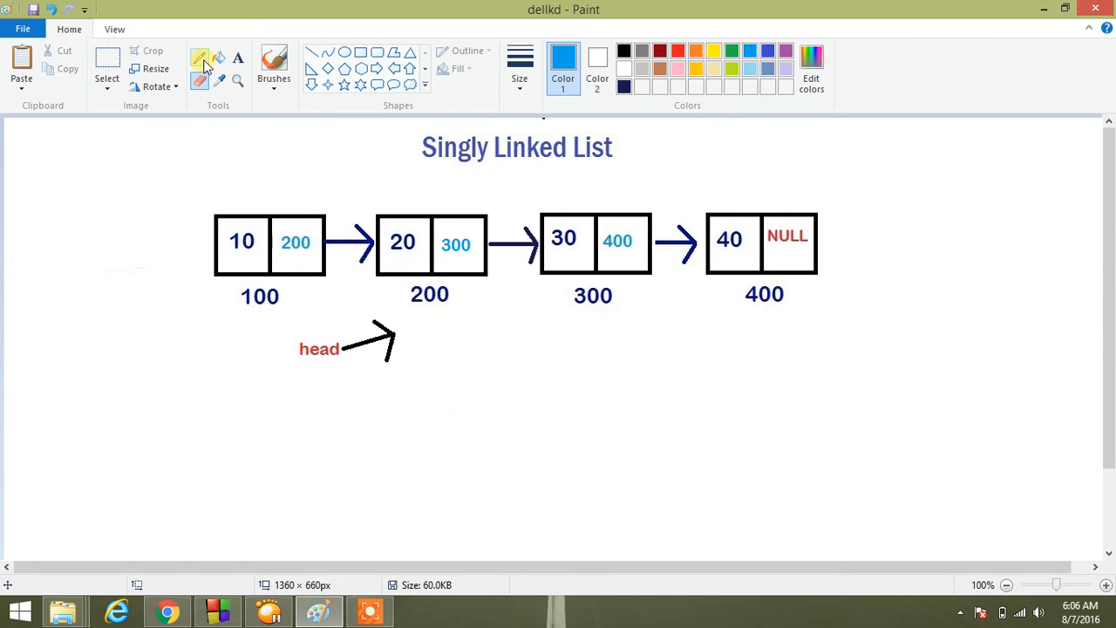
{"action": "mouse_move", "coordinate": [237, 60]}
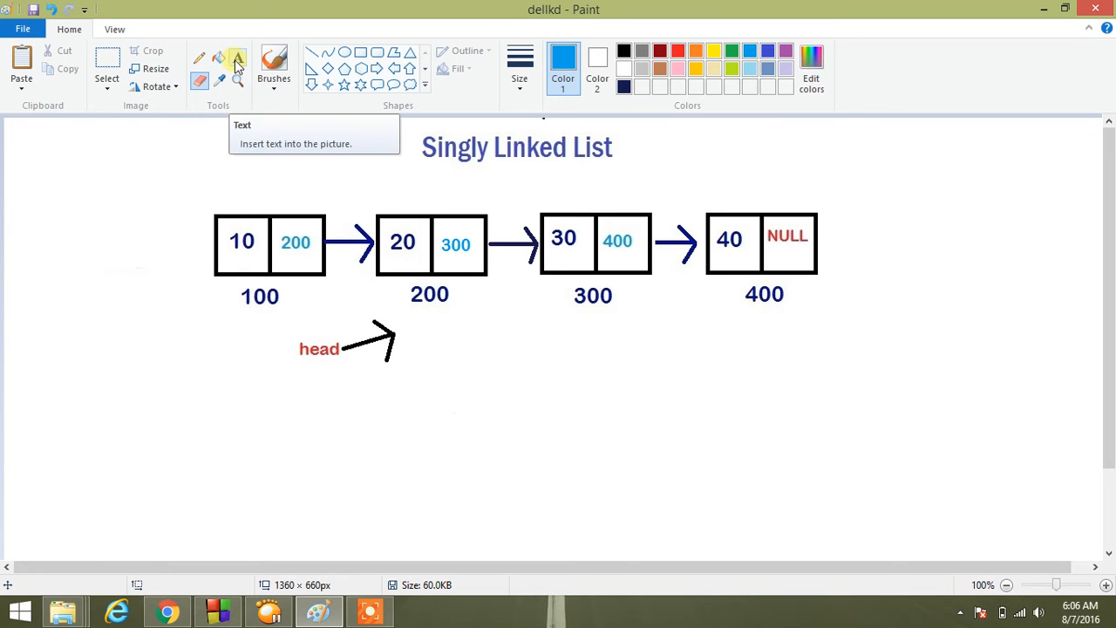
{"action": "mouse_move", "coordinate": [202, 65]}
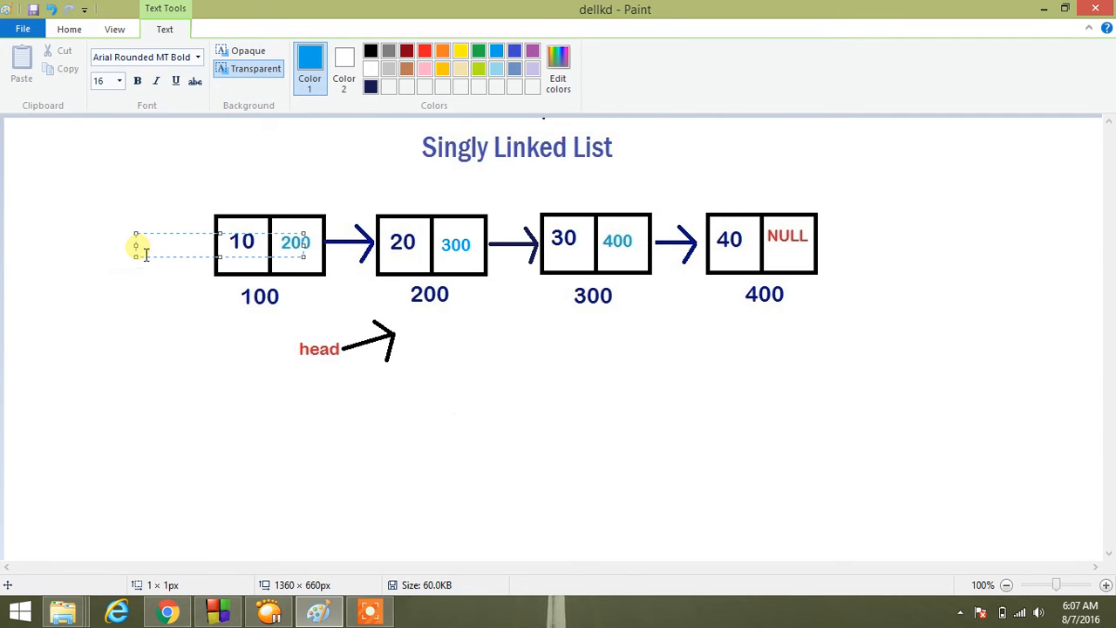
Step: Add the text label 'temp' beside the first node 100
{"action": "type", "text": "temp"}
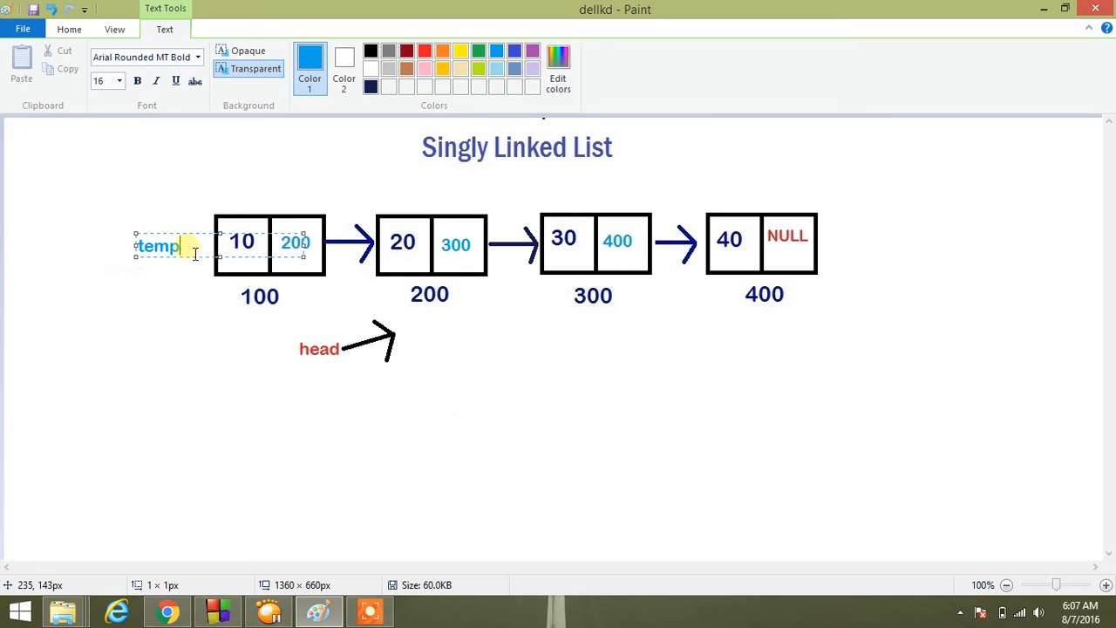
{"action": "mouse_move", "coordinate": [192, 251]}
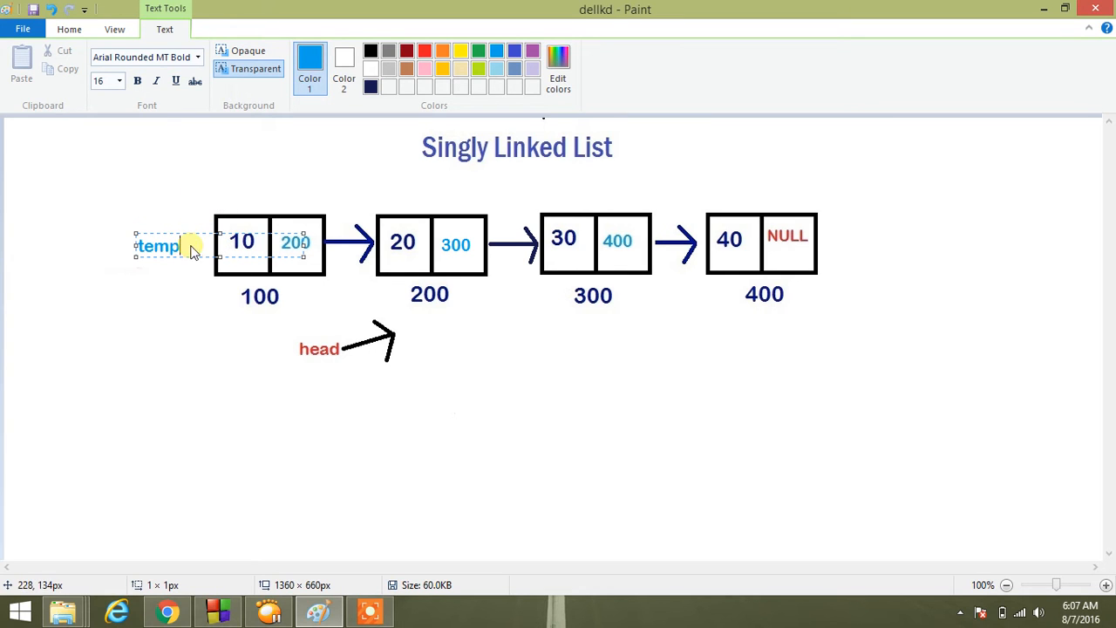
{"action": "left_click", "coordinate": [68, 27]}
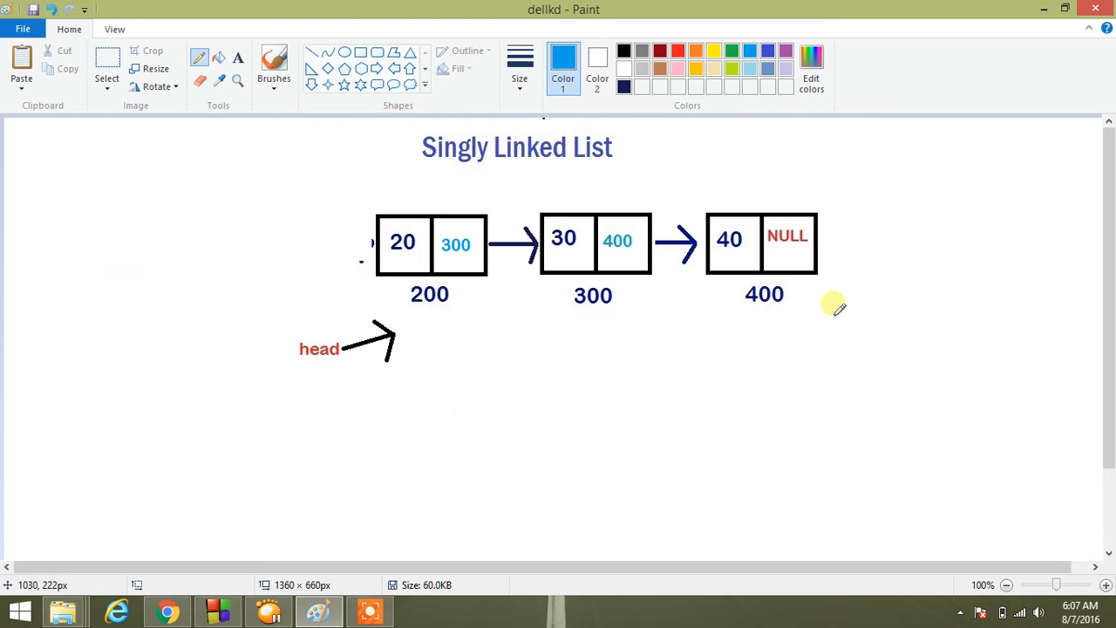
{"action": "mouse_move", "coordinate": [468, 420]}
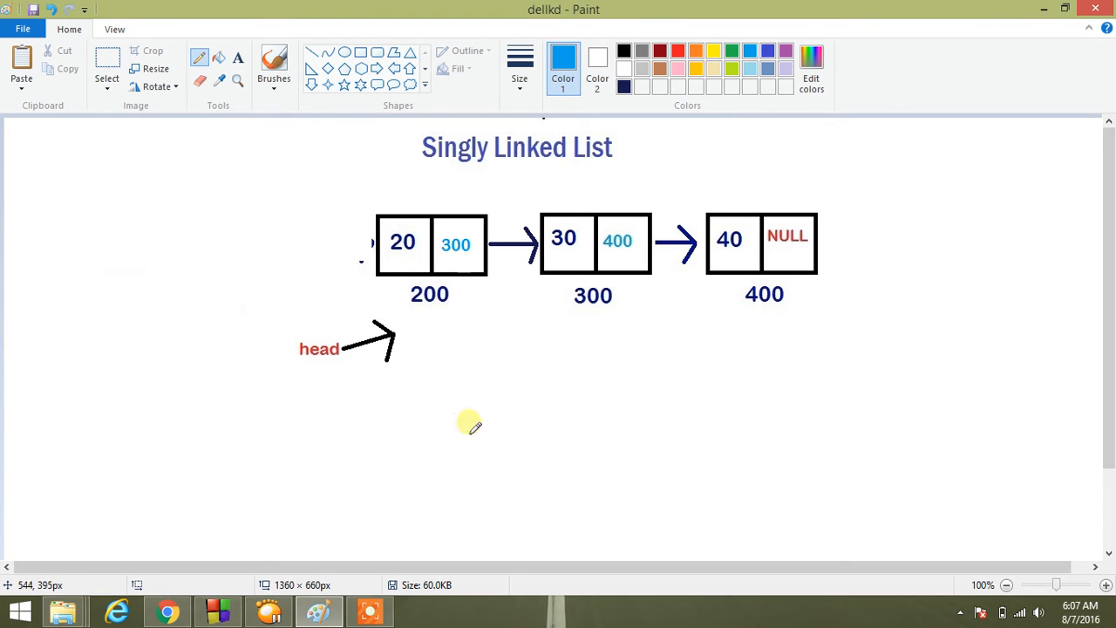
Step: Switch over to the Code::Blocks deletion code
{"action": "left_click", "coordinate": [215, 611]}
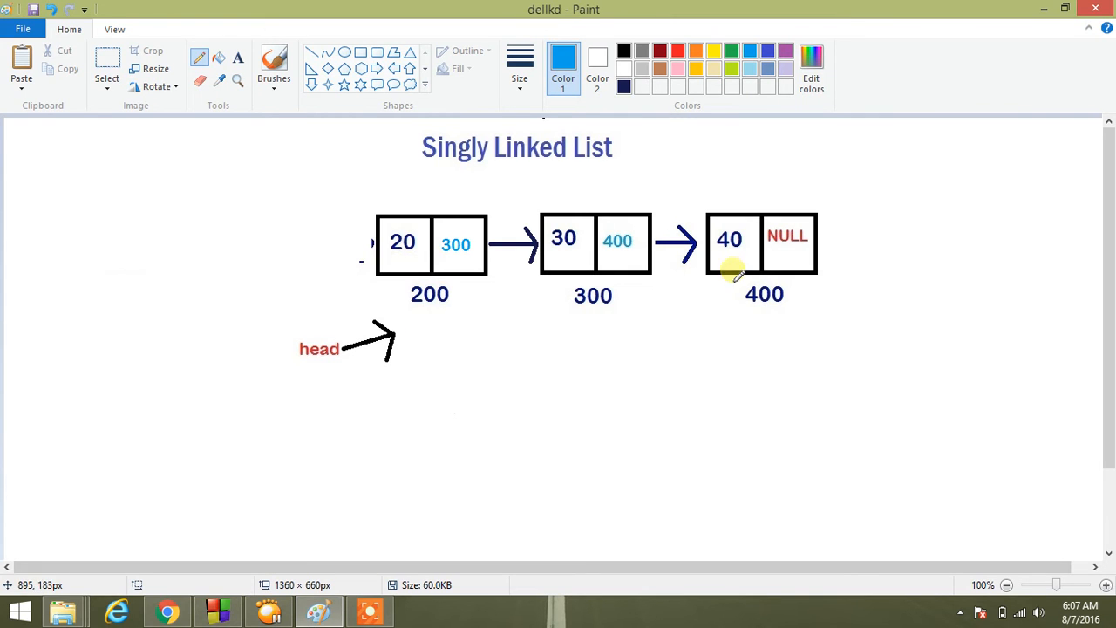
{"action": "mouse_move", "coordinate": [614, 300]}
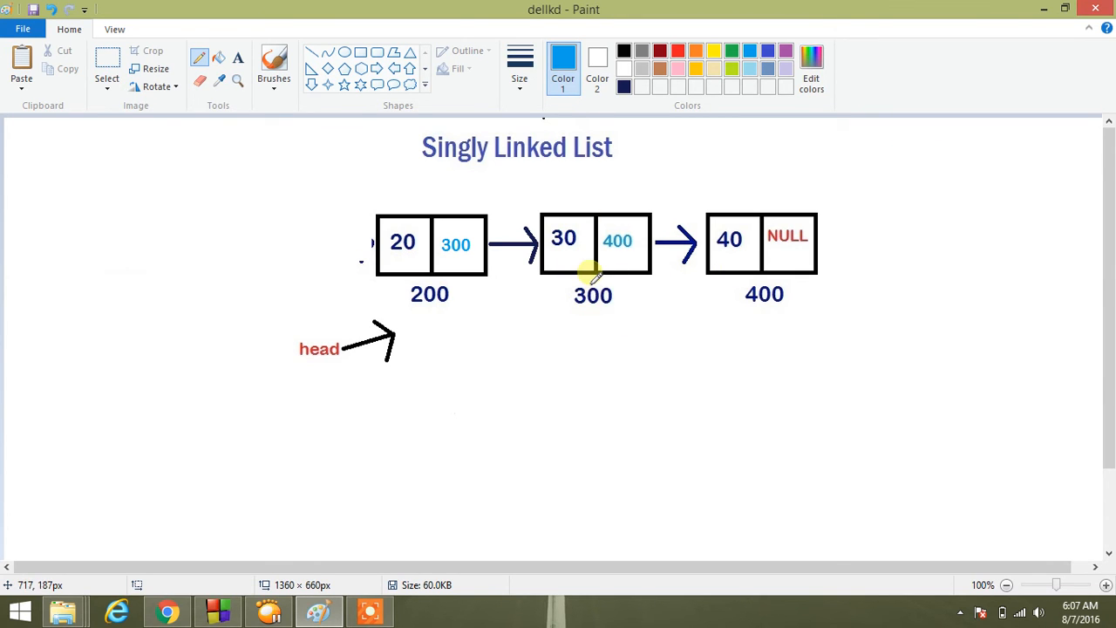
{"action": "mouse_move", "coordinate": [559, 261]}
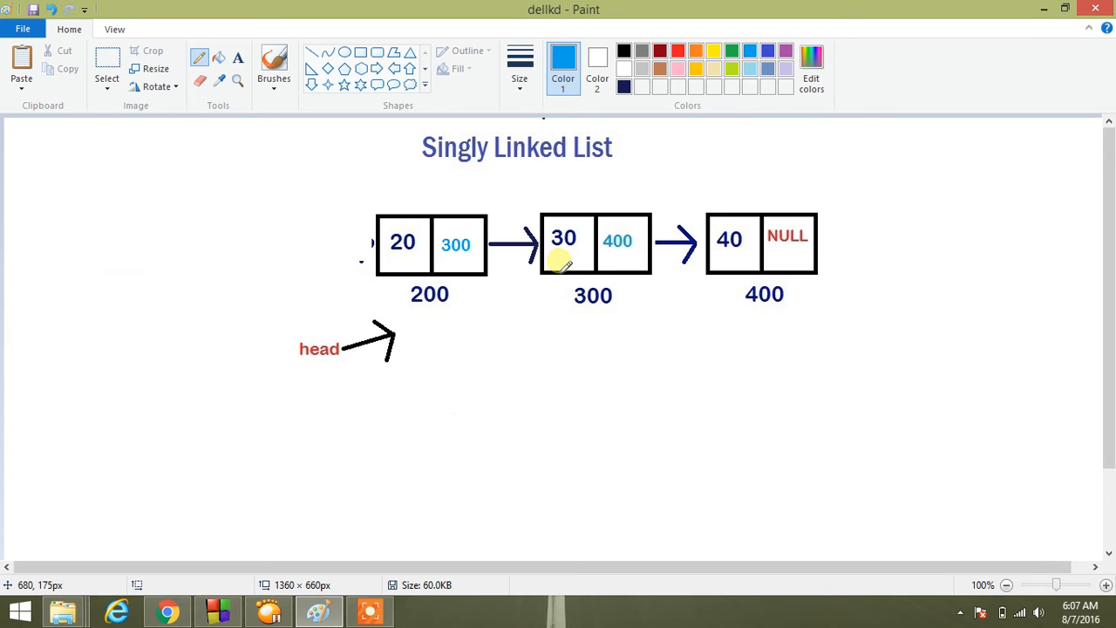
{"action": "mouse_move", "coordinate": [590, 288]}
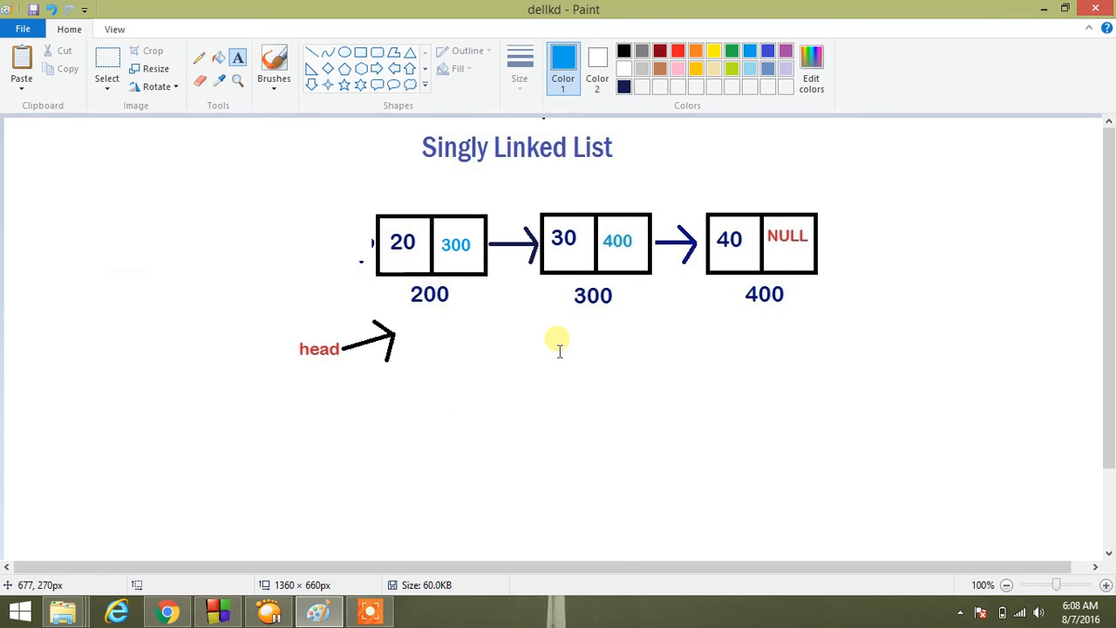
Step: Add the text label 'f' below node 300
{"action": "left_click", "coordinate": [561, 340]}
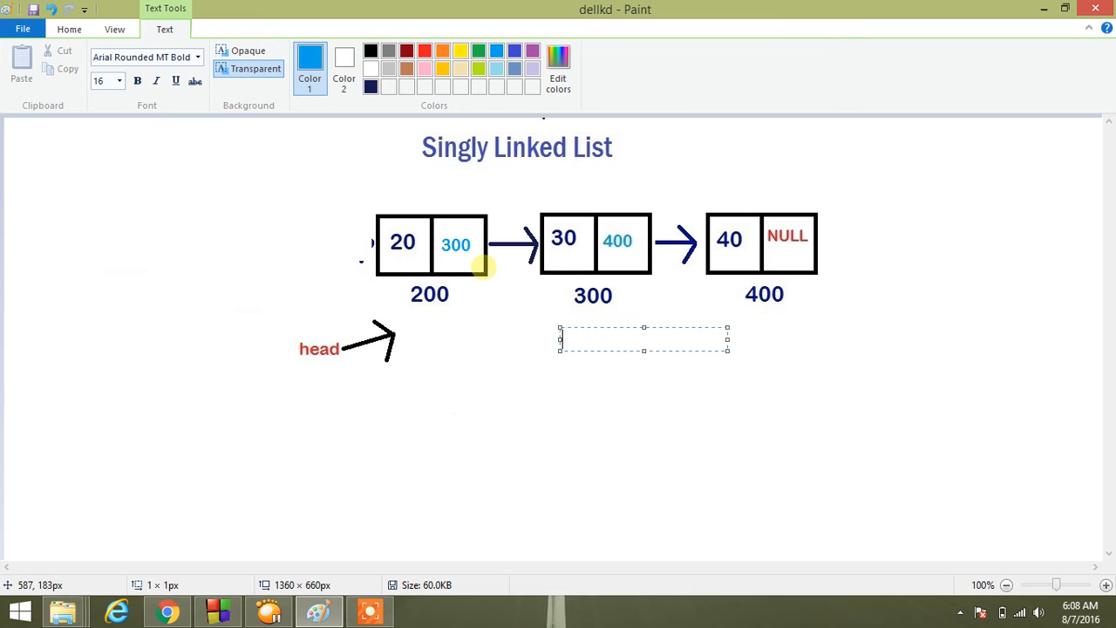
{"action": "left_click", "coordinate": [374, 48]}
{"action": "type", "text": "f"}
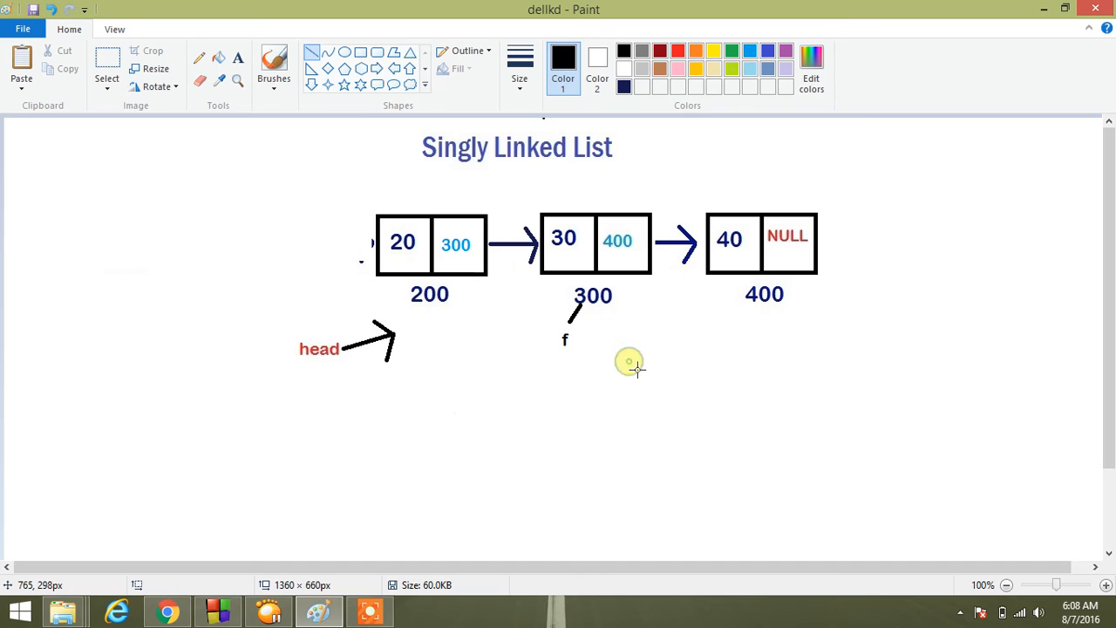
{"action": "mouse_move", "coordinate": [581, 255]}
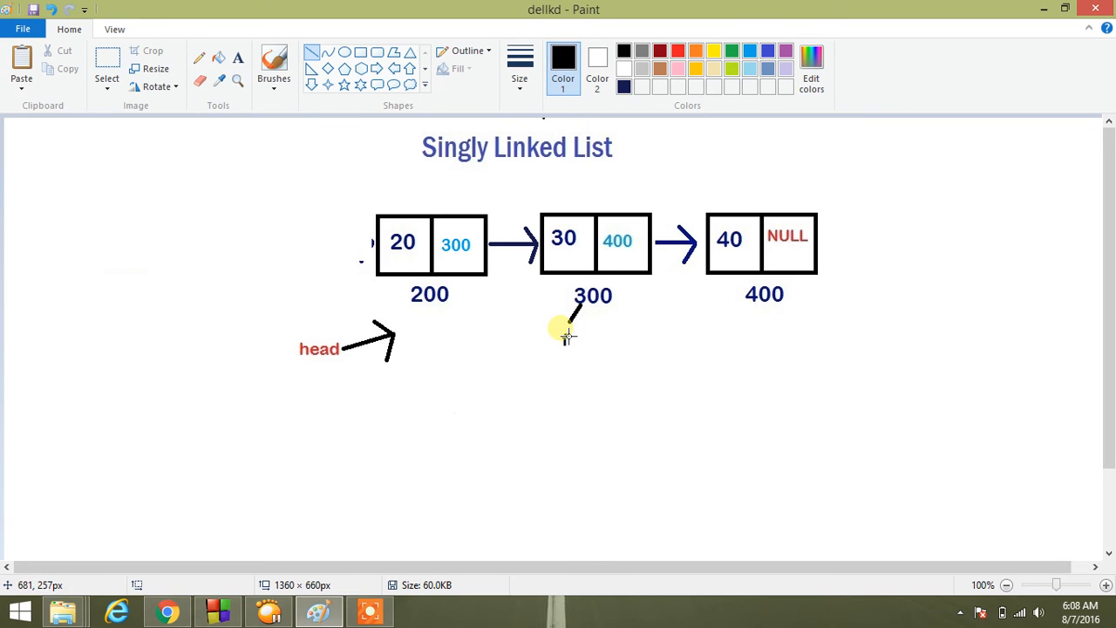
{"action": "type", "text": "f"}
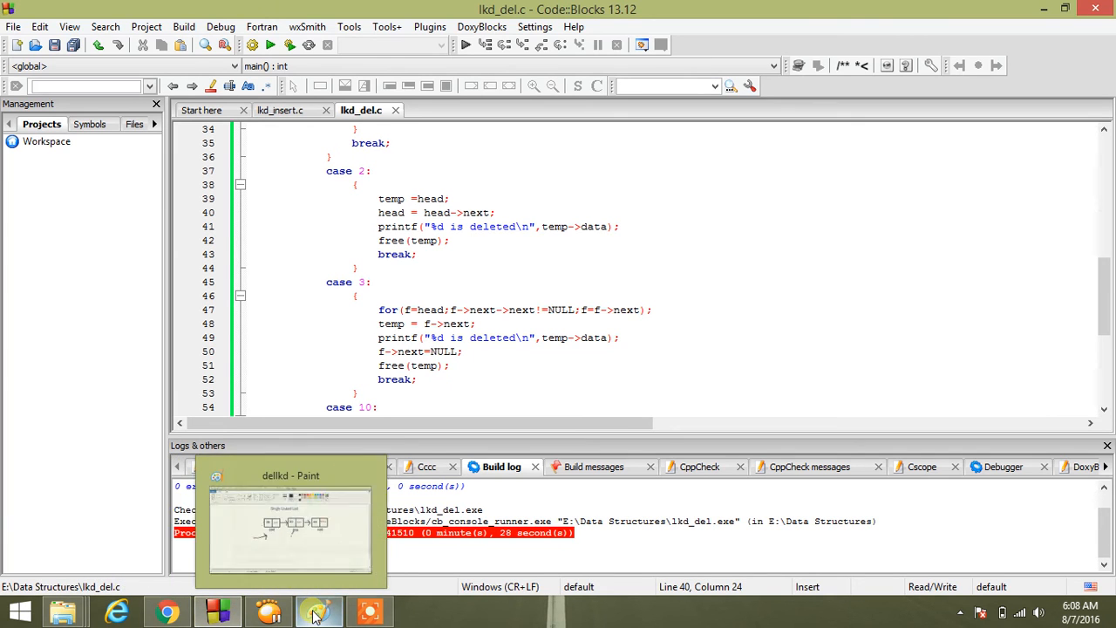
Step: Review the case 3 code in Code::Blocks and return to the diagram with f at node 300
{"action": "left_click", "coordinate": [314, 611]}
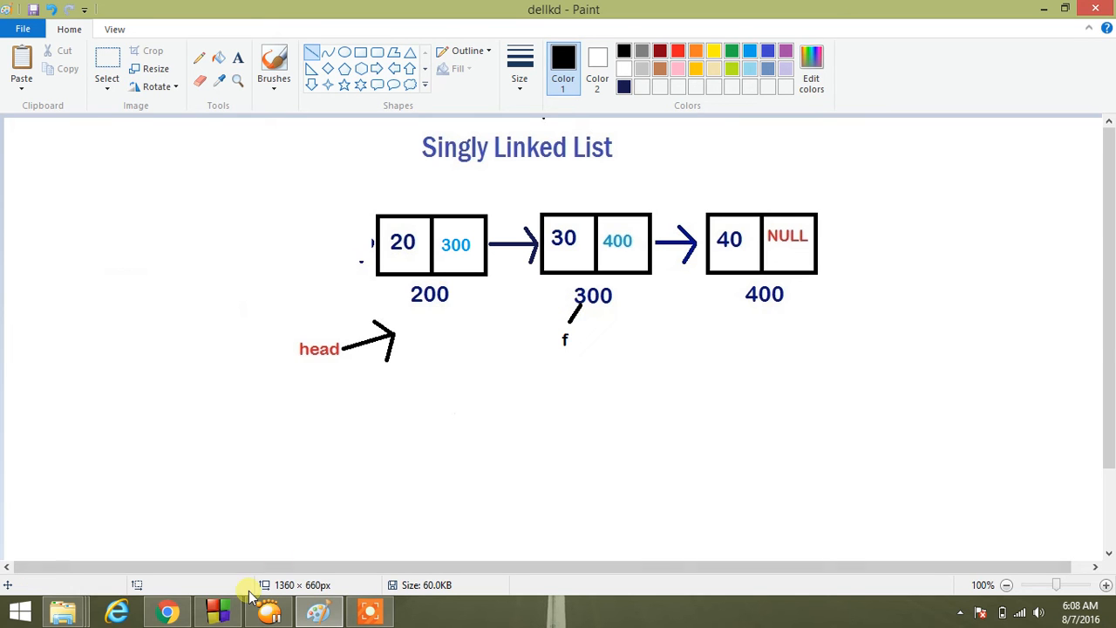
{"action": "left_click", "coordinate": [216, 610]}
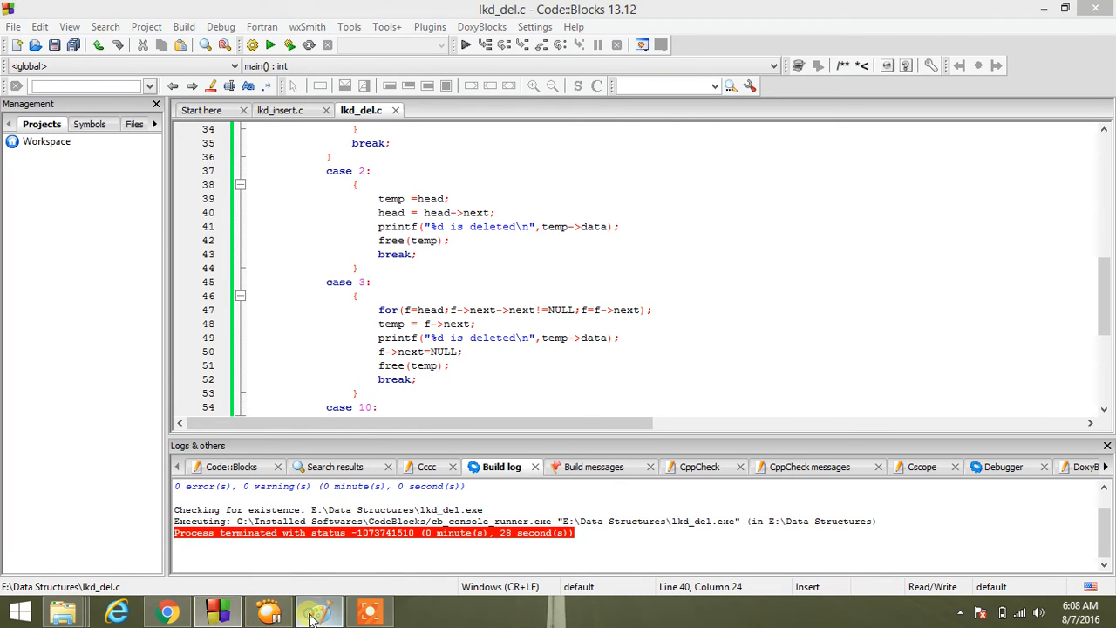
{"action": "left_click", "coordinate": [309, 609]}
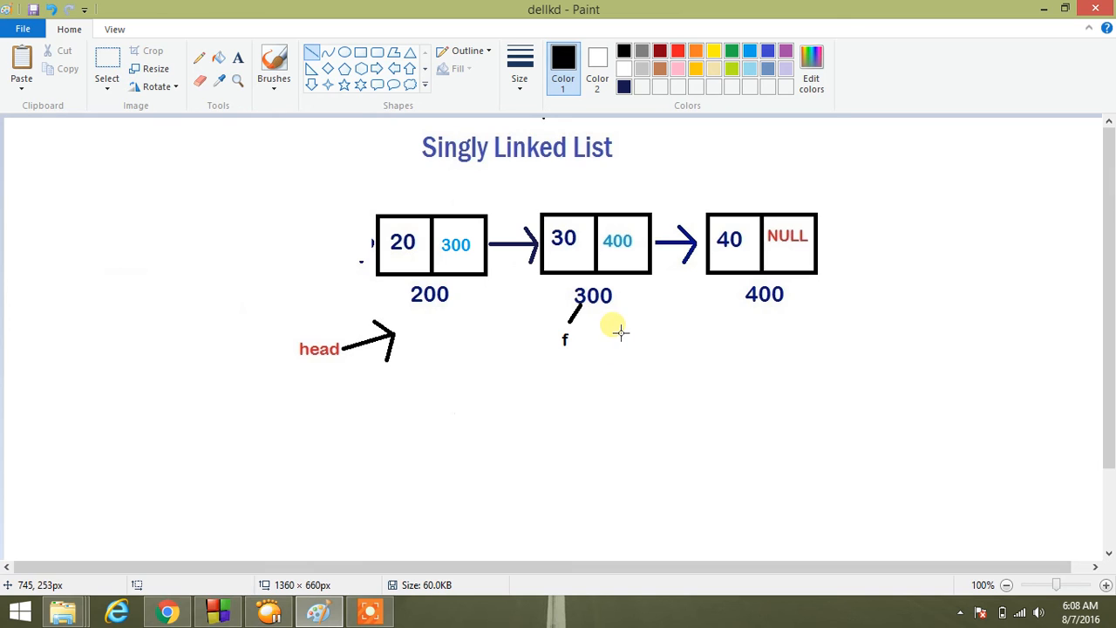
{"action": "mouse_move", "coordinate": [613, 277]}
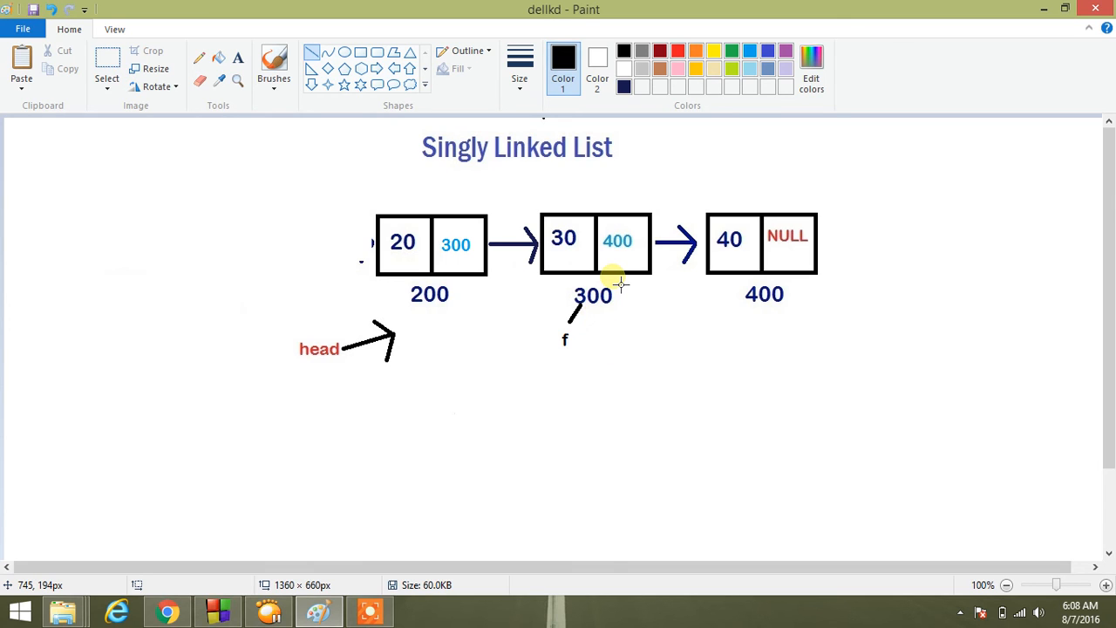
{"action": "mouse_move", "coordinate": [614, 262]}
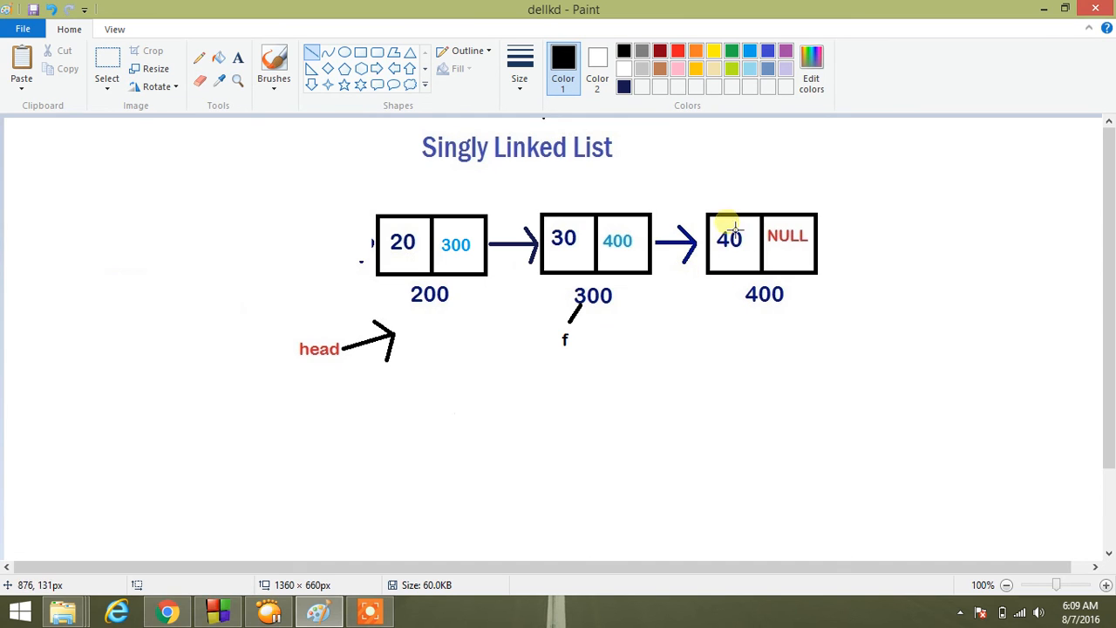
{"action": "mouse_move", "coordinate": [742, 288]}
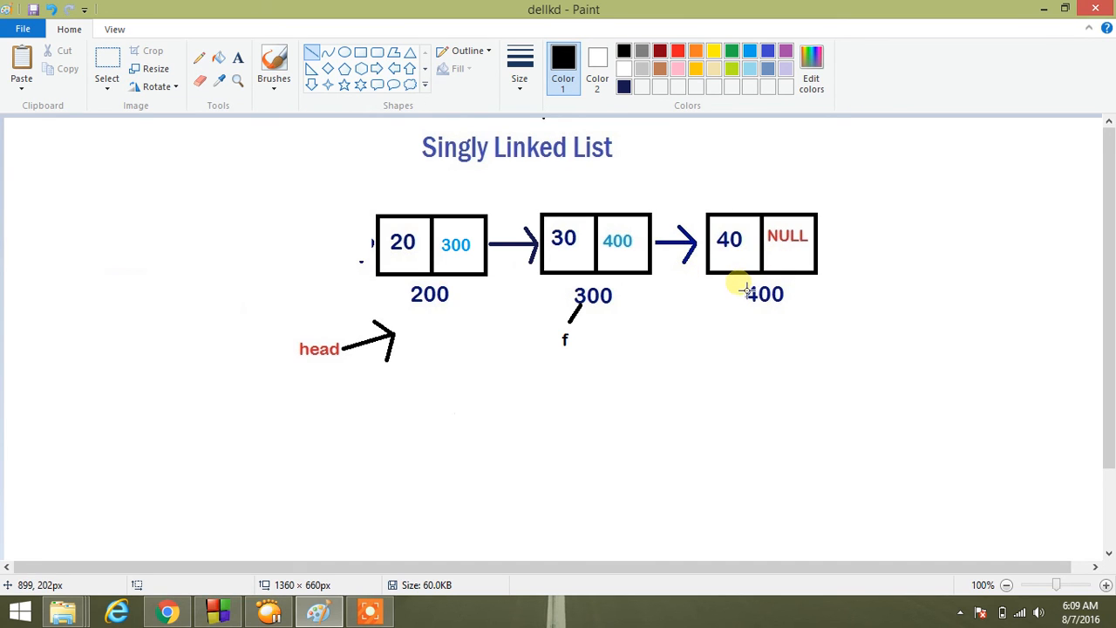
{"action": "mouse_move", "coordinate": [801, 269]}
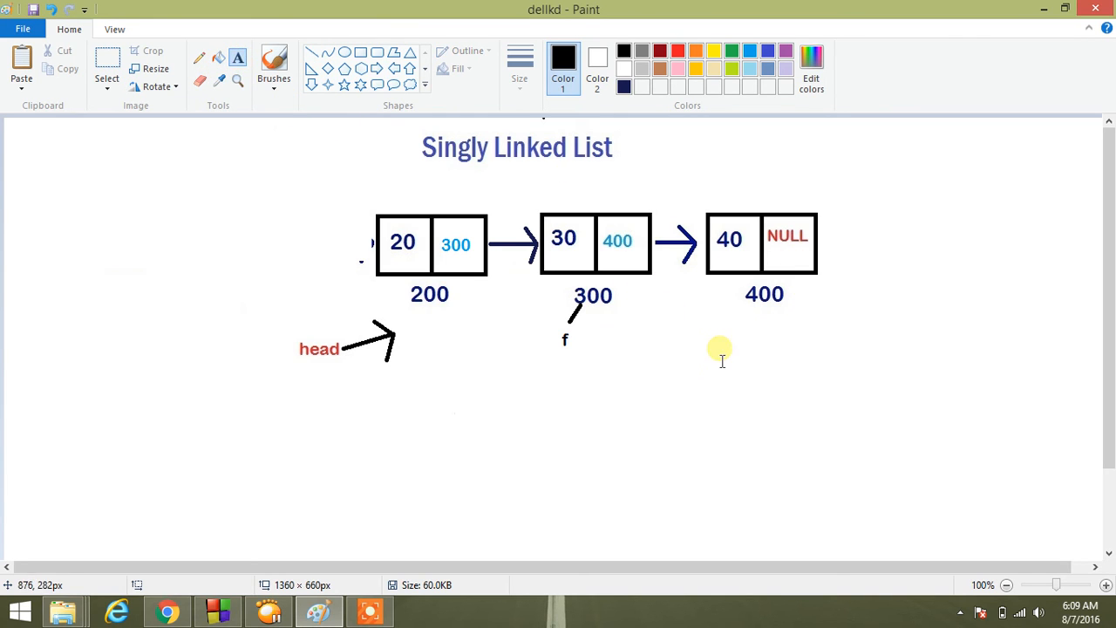
Step: Add the text label 'temp' beneath the last node 400
{"action": "type", "text": "temp"}
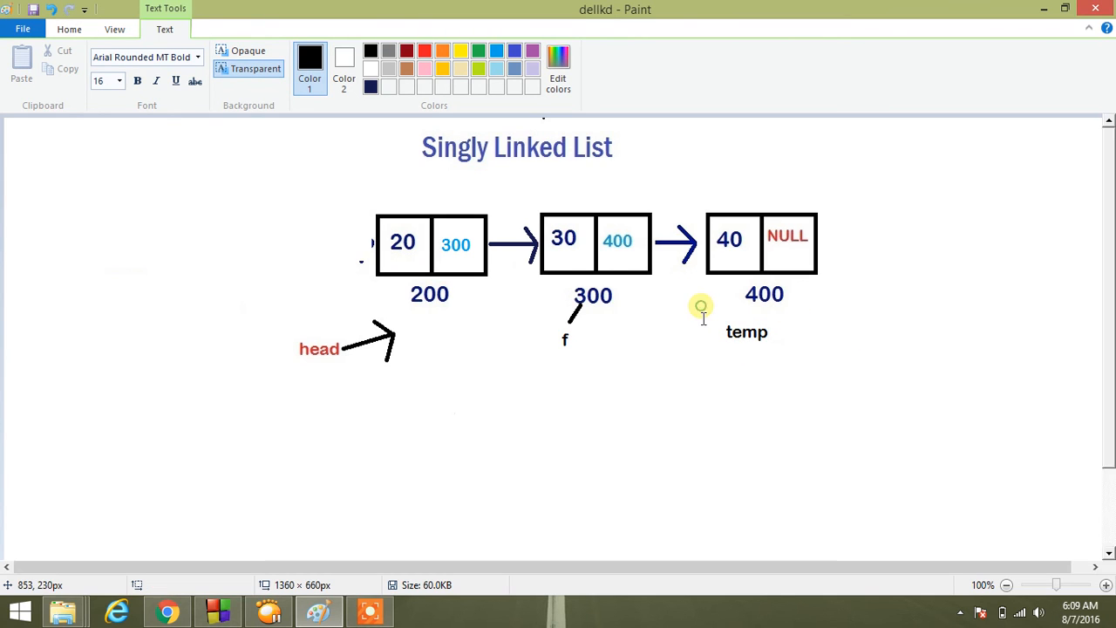
{"action": "left_click", "coordinate": [91, 28]}
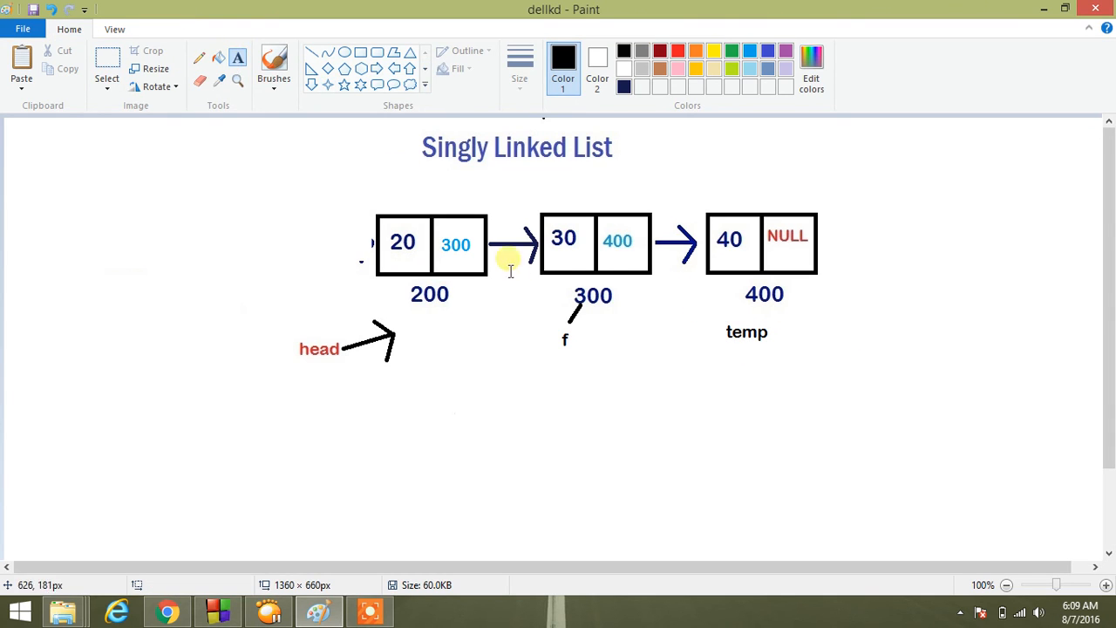
{"action": "mouse_move", "coordinate": [614, 262]}
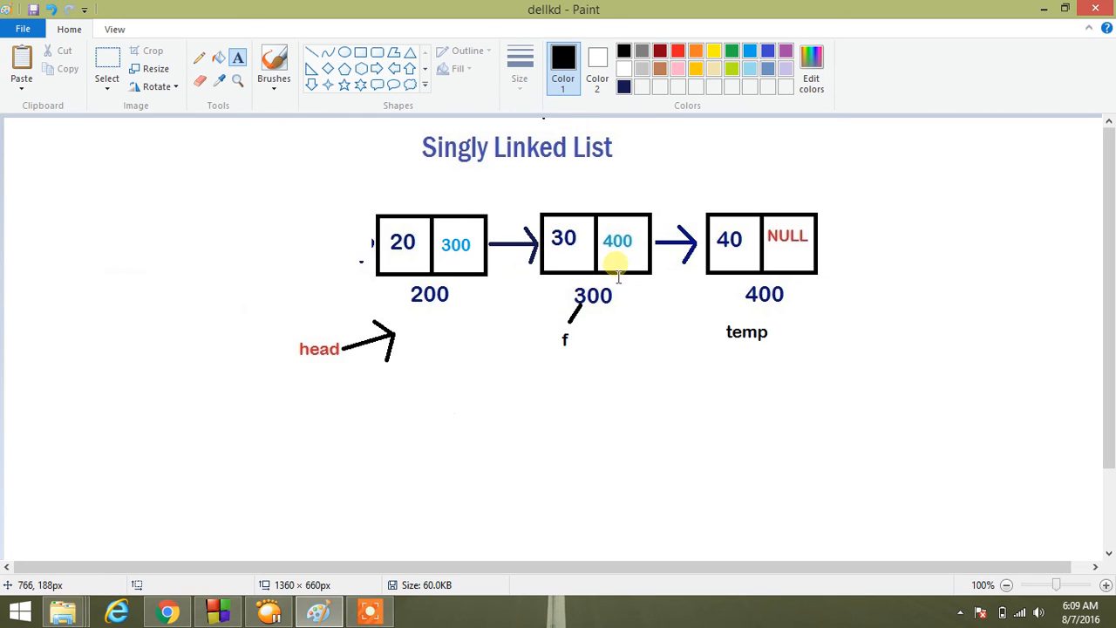
{"action": "mouse_move", "coordinate": [457, 180]}
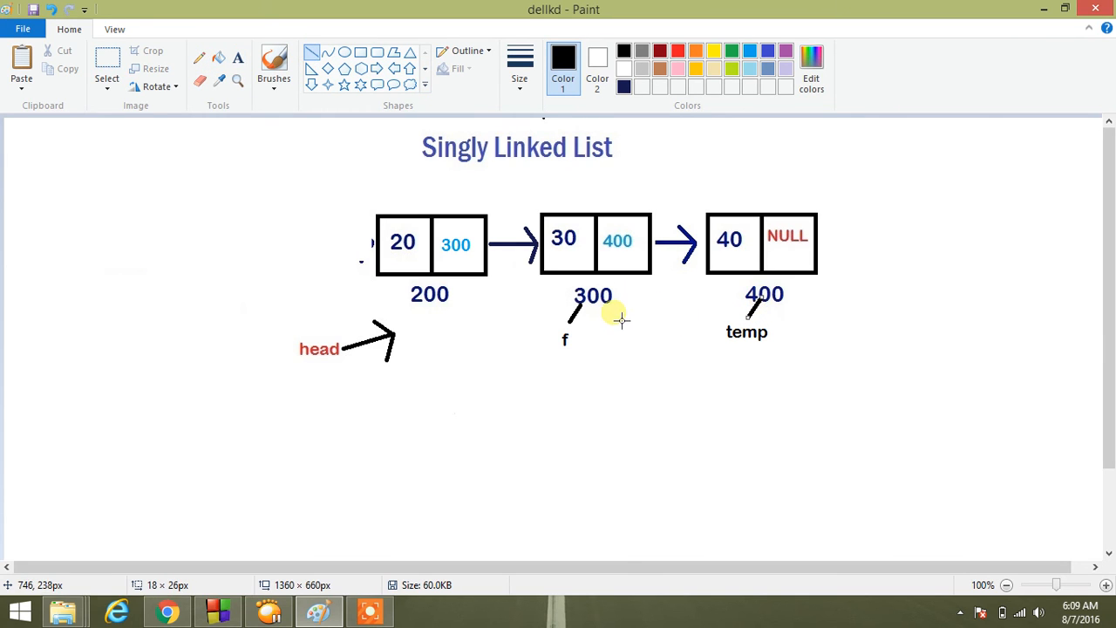
{"action": "mouse_move", "coordinate": [590, 321]}
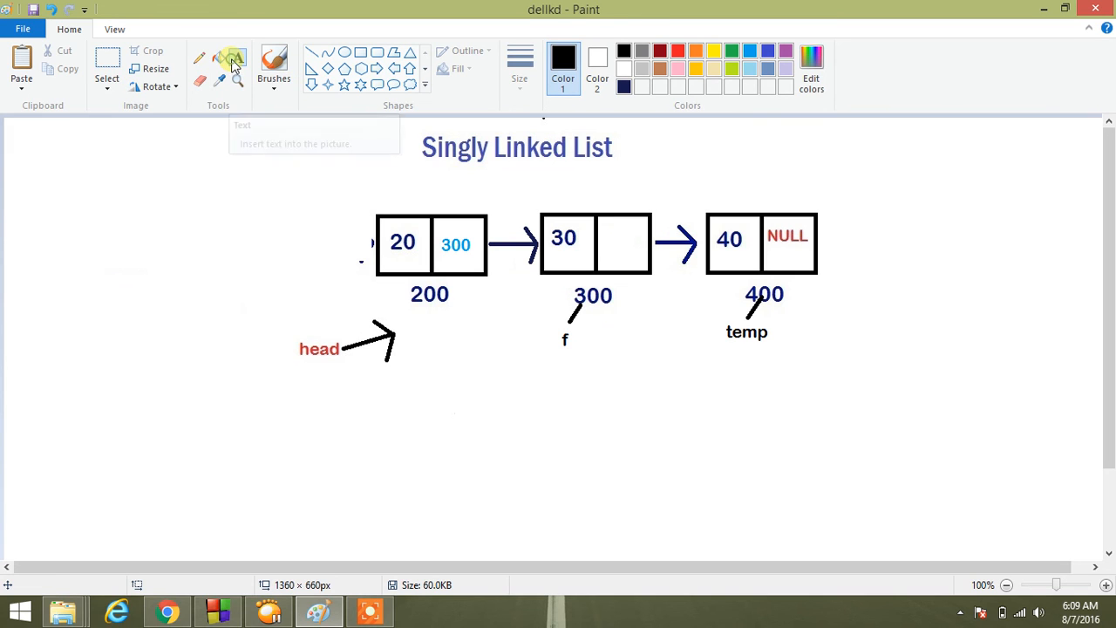
Step: Write 'null' in node 300's next field, erase node 400 and its arrow, then bring up Code::Blocks
{"action": "left_click", "coordinate": [673, 50]}
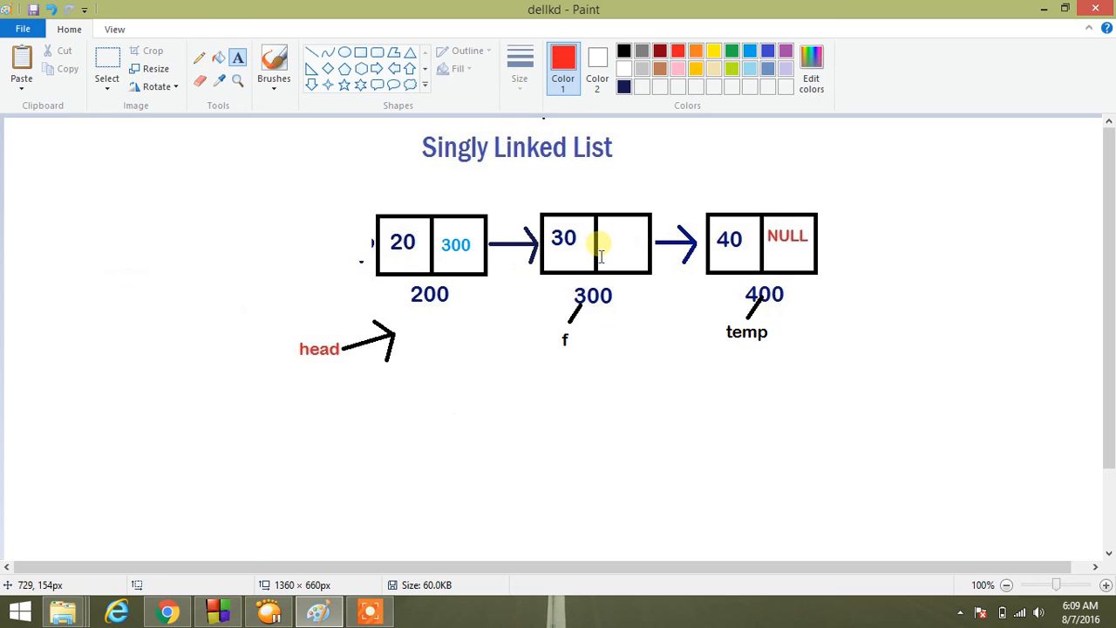
{"action": "type", "text": "null"}
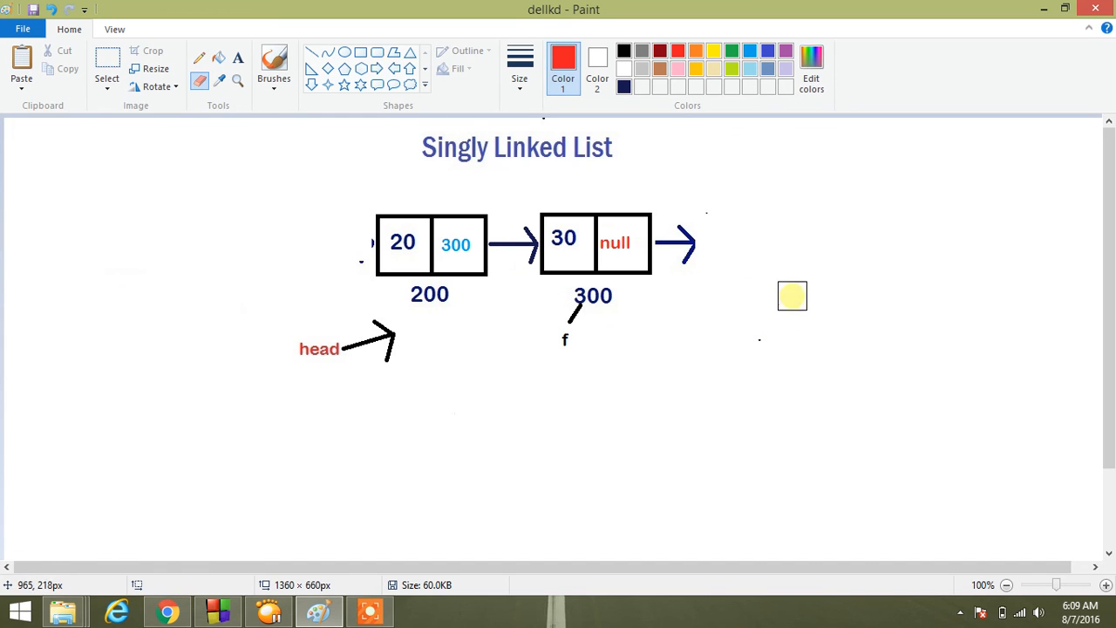
{"action": "left_click_drag", "start_coordinate": [792, 297], "coordinate": [671, 245]}
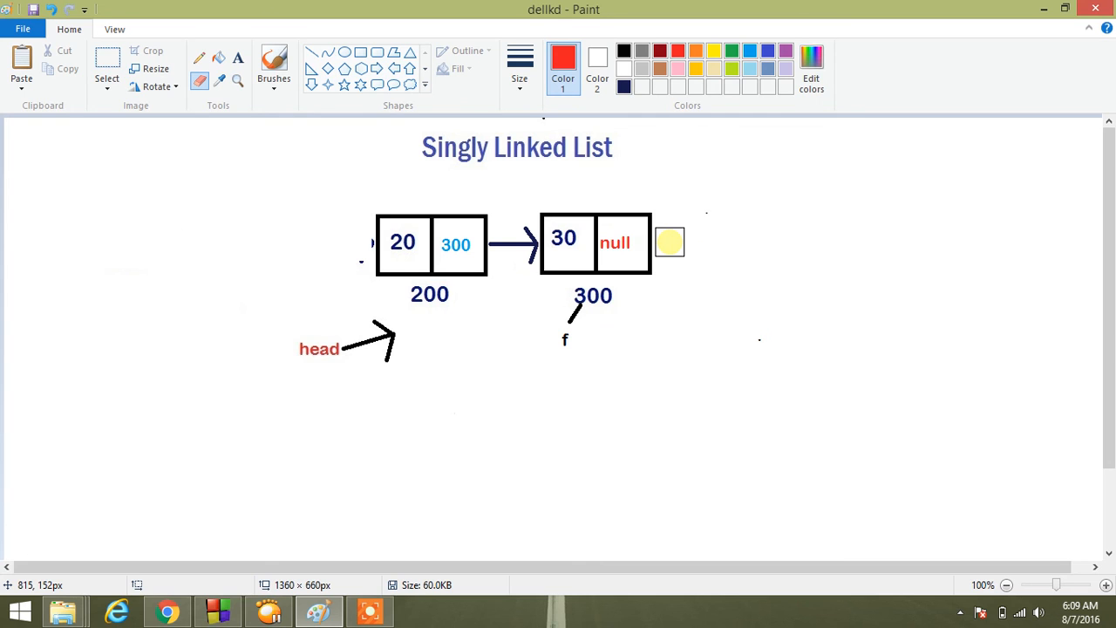
{"action": "left_click_drag", "start_coordinate": [670, 243], "coordinate": [436, 522]}
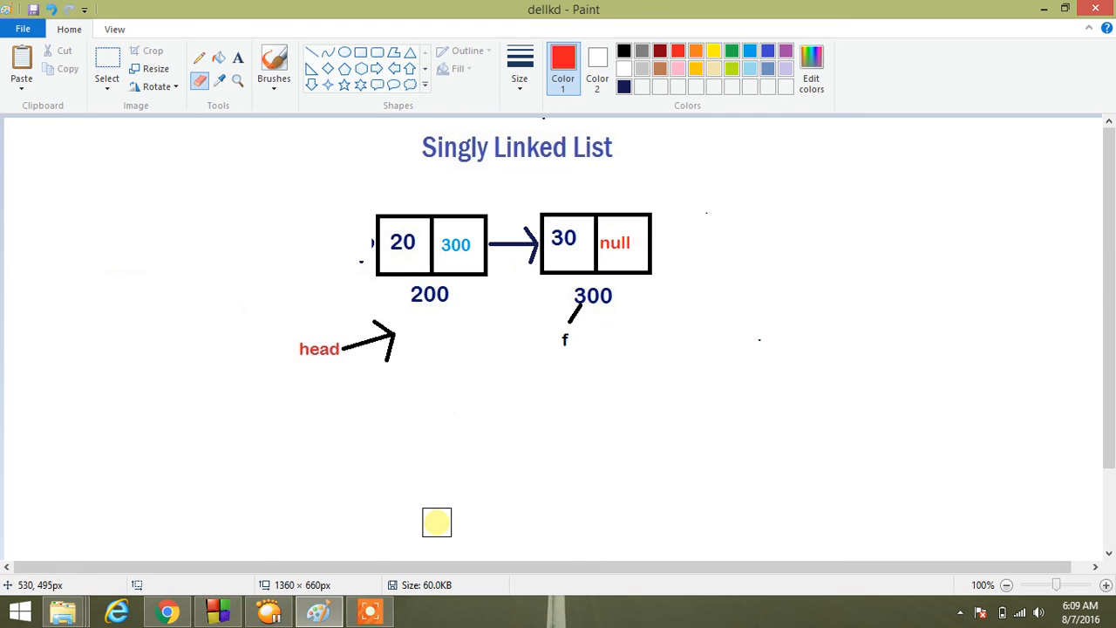
{"action": "left_click", "coordinate": [217, 607]}
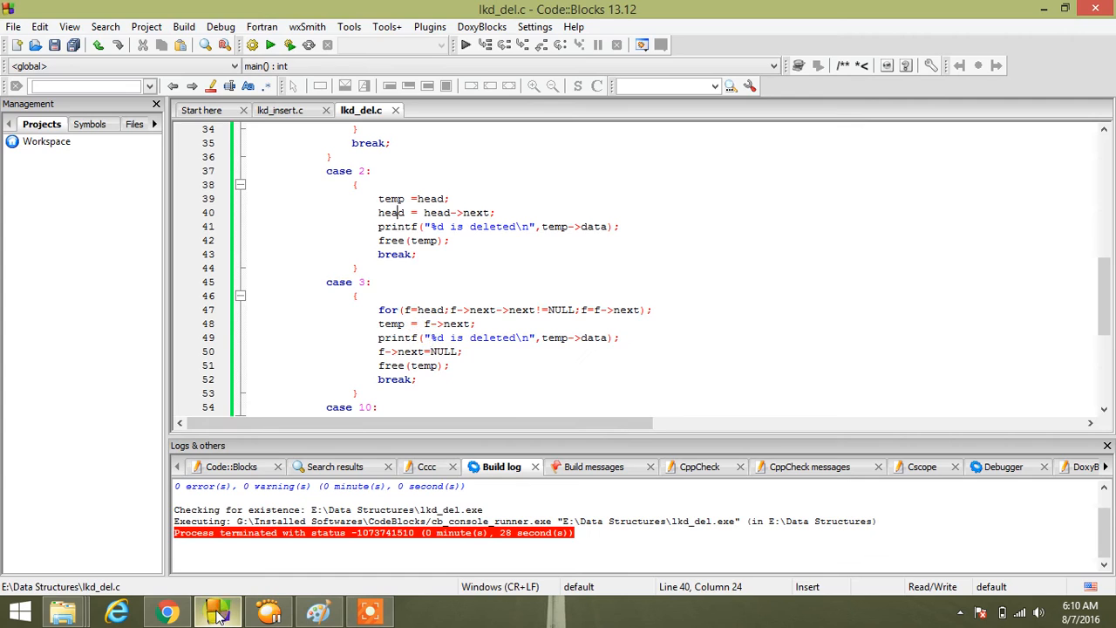
Step: Build and run lkd_del so the console lists 10, 20, 30 and 40
{"action": "double_click", "coordinate": [430, 364]}
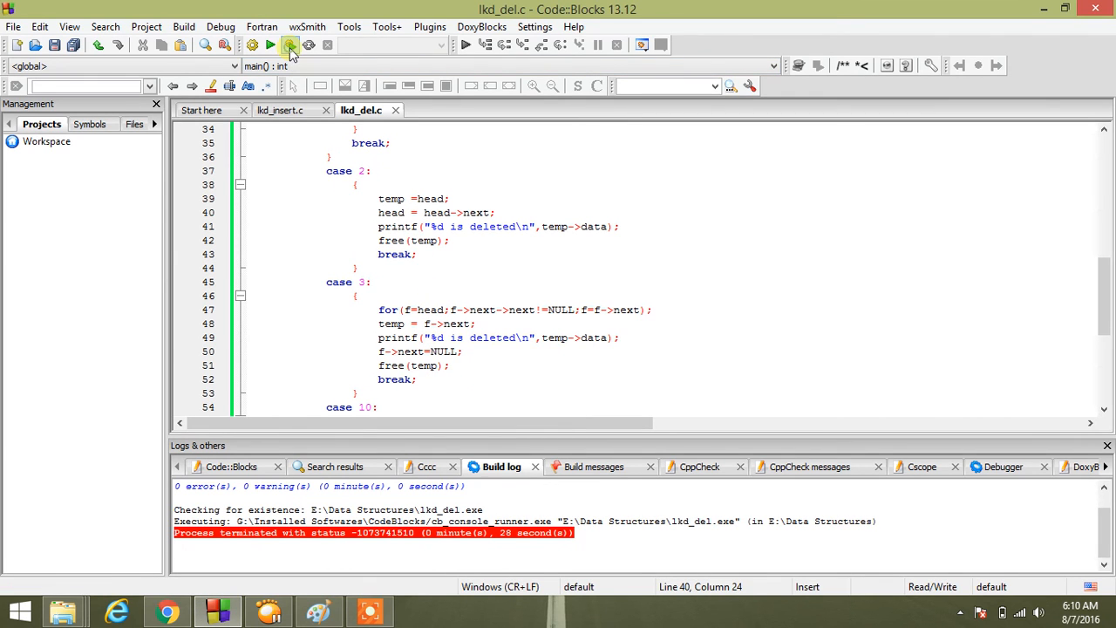
{"action": "left_click", "coordinate": [286, 47]}
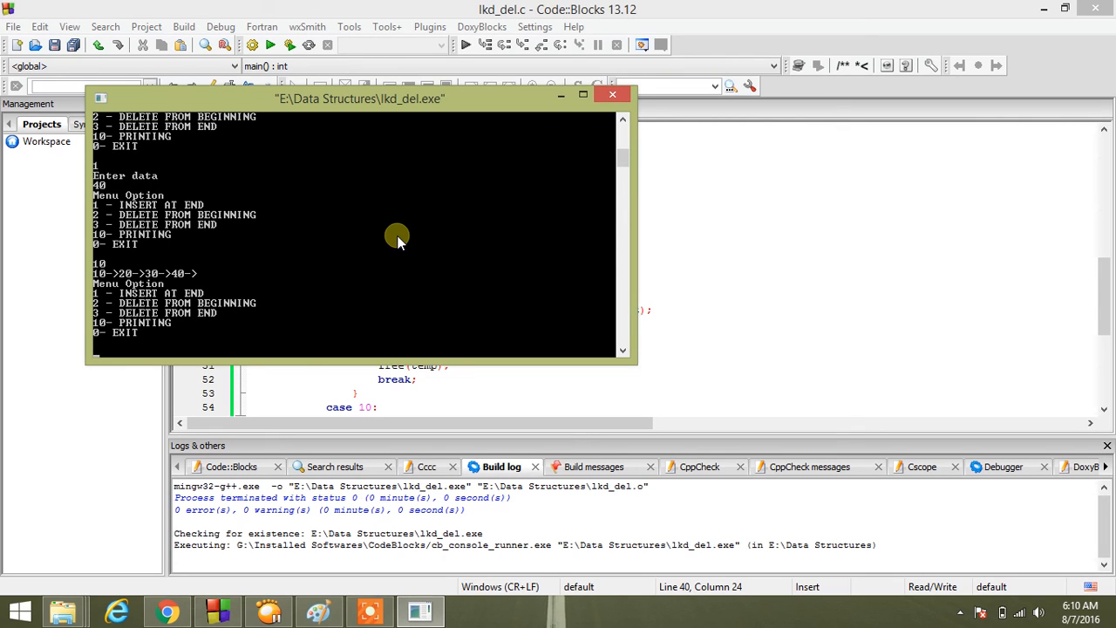
{"action": "mouse_move", "coordinate": [317, 272]}
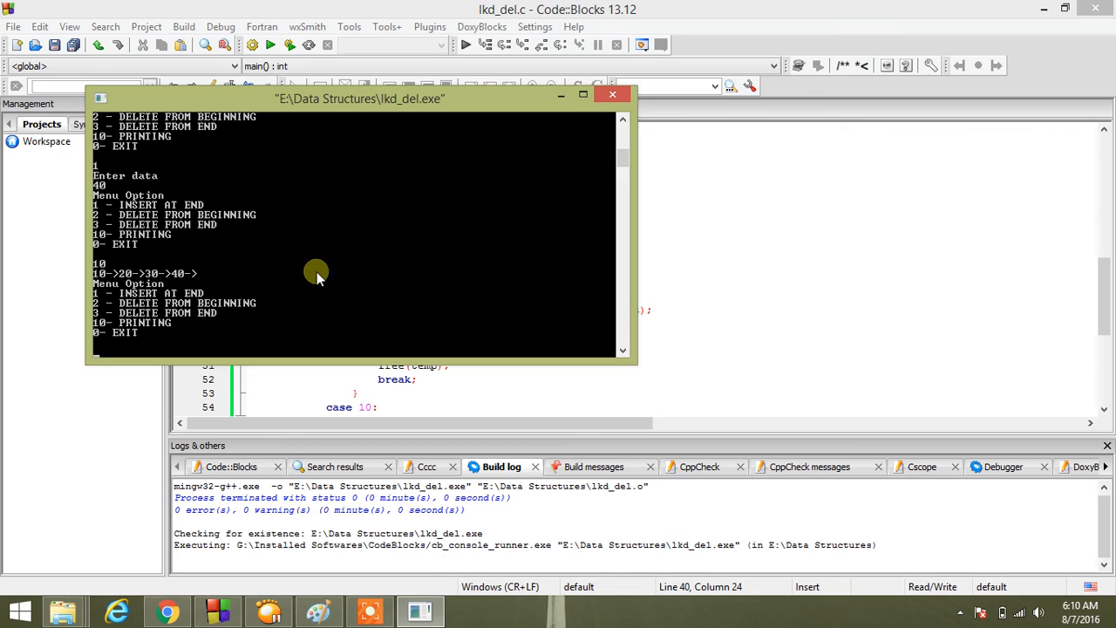
Step: Delete 10 from the front and 40 from the end so the list prints 20->30
{"action": "type", "text": "2"}
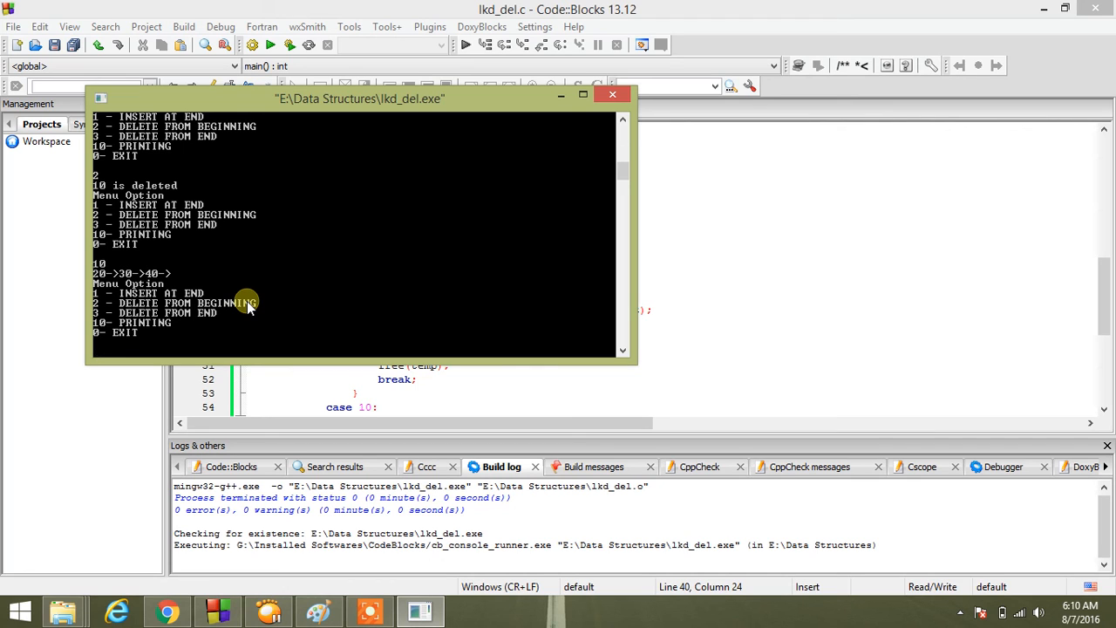
{"action": "mouse_move", "coordinate": [238, 310]}
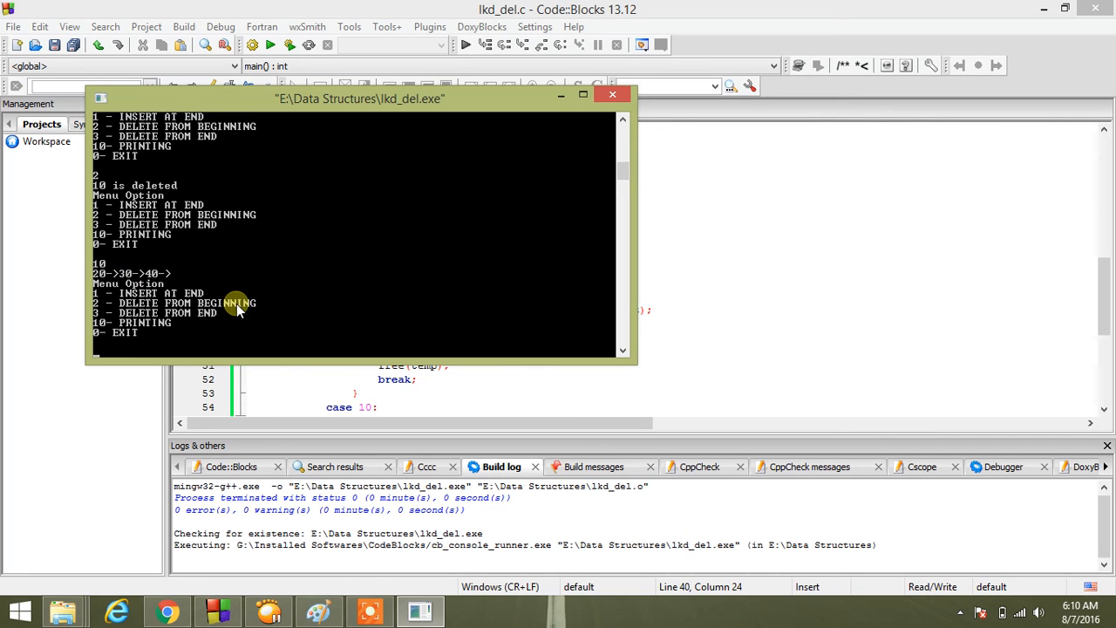
{"action": "mouse_move", "coordinate": [183, 321]}
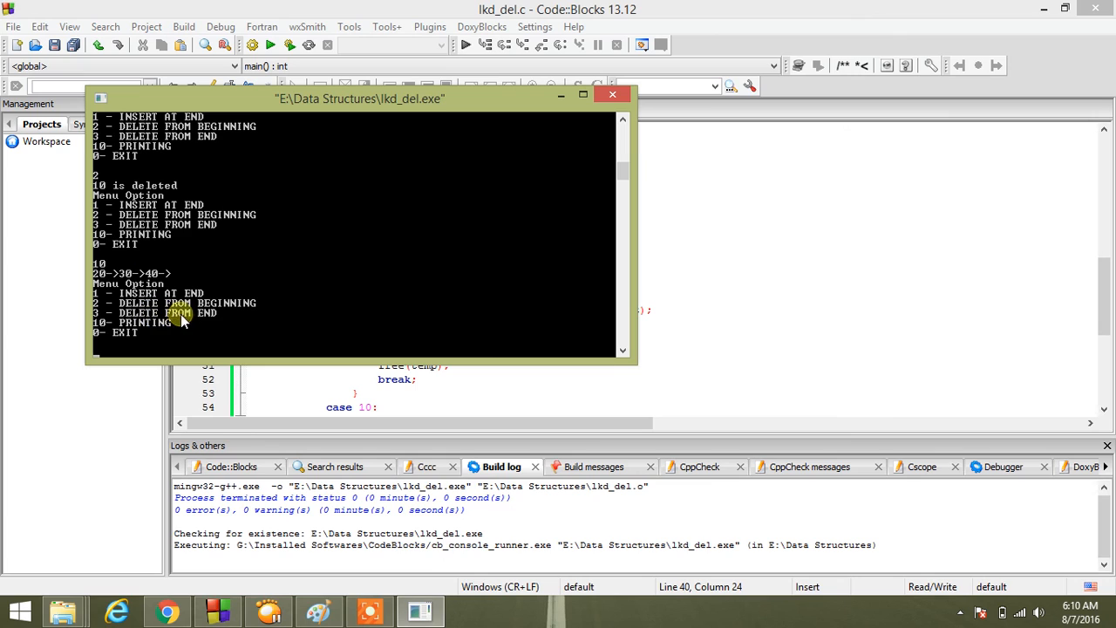
{"action": "type", "text": "3"}
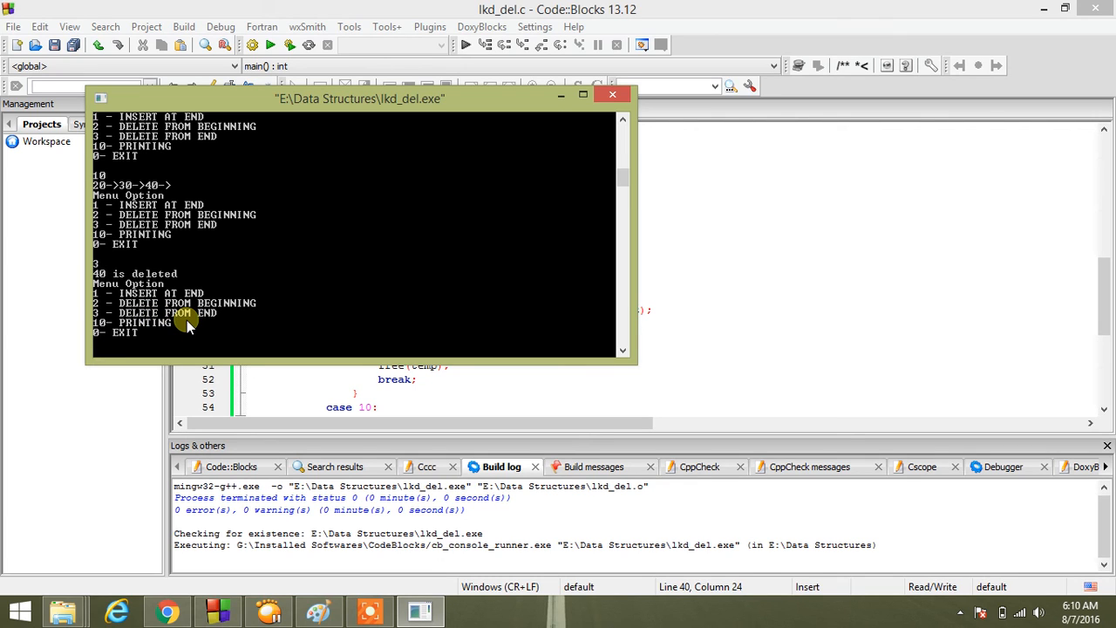
{"action": "mouse_move", "coordinate": [233, 279]}
{"action": "type", "text": "10"}
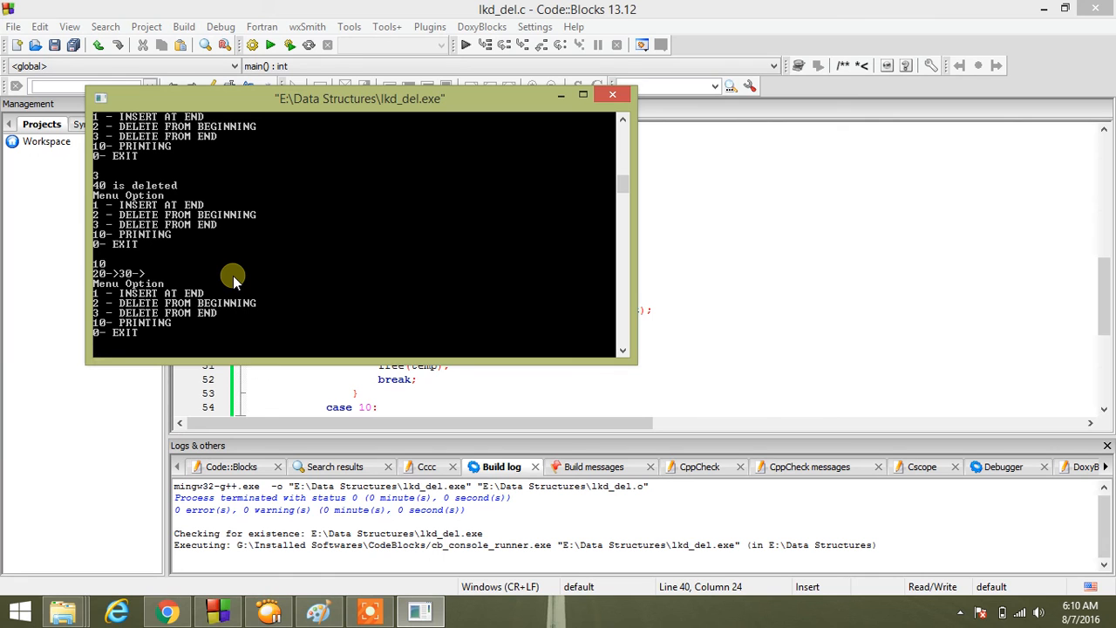
{"action": "mouse_move", "coordinate": [149, 273]}
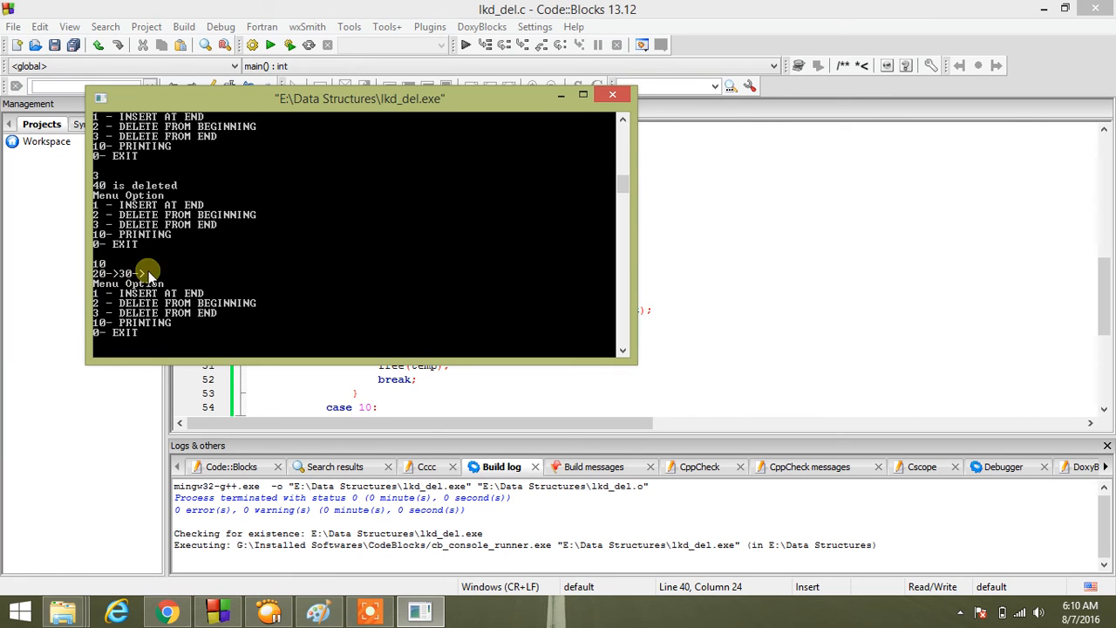